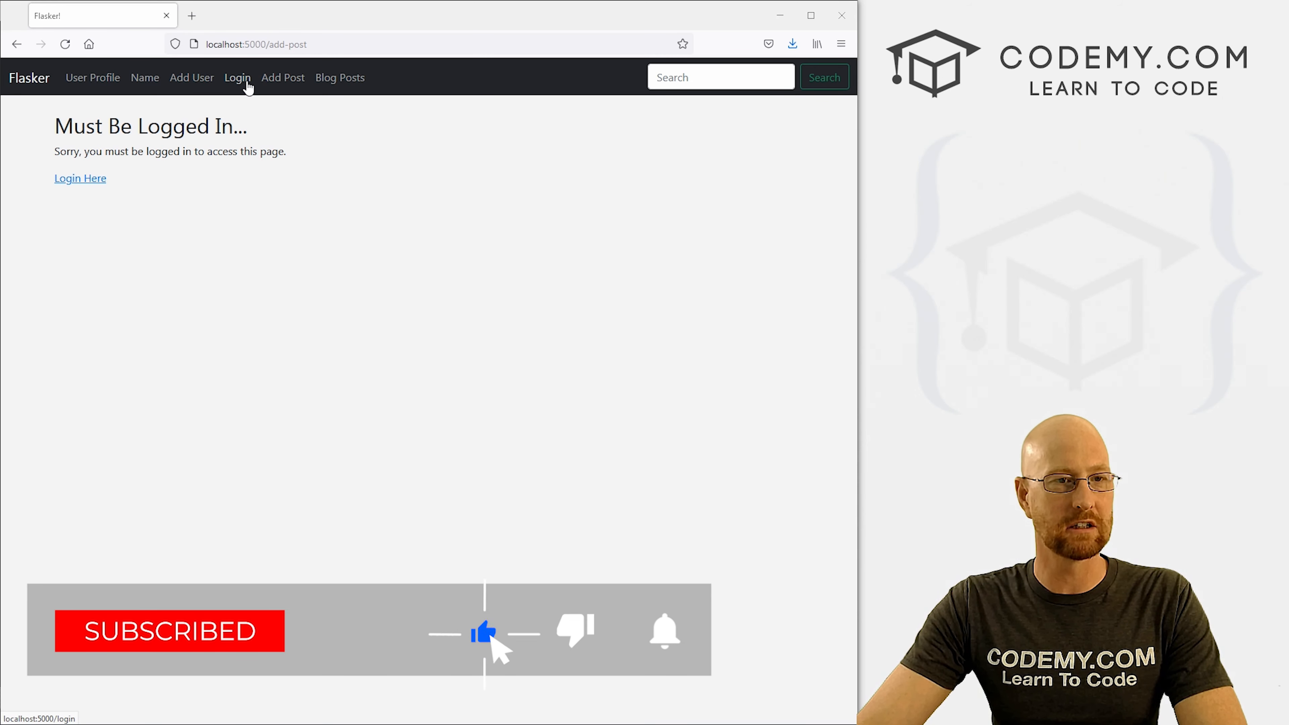
- Visit the Login page, then the Add Blog Post page with its title/author/slug/content form
click(237, 77)
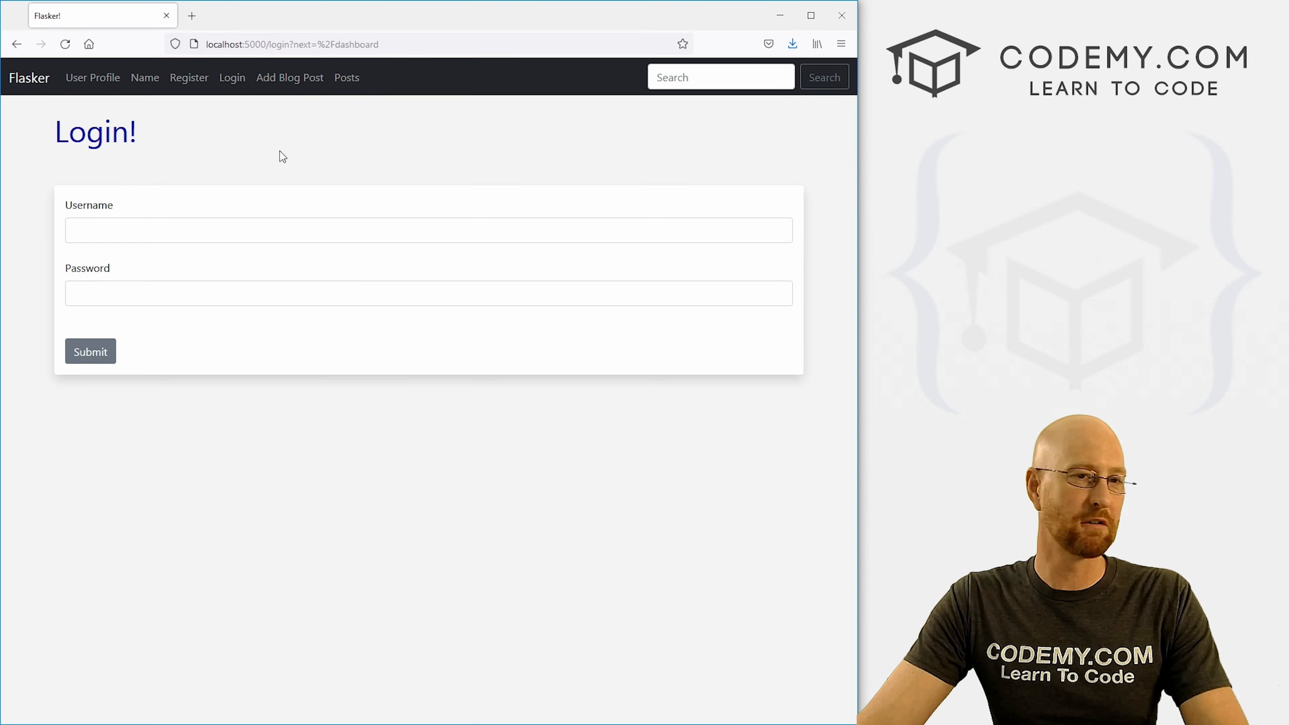
double_click(95, 132)
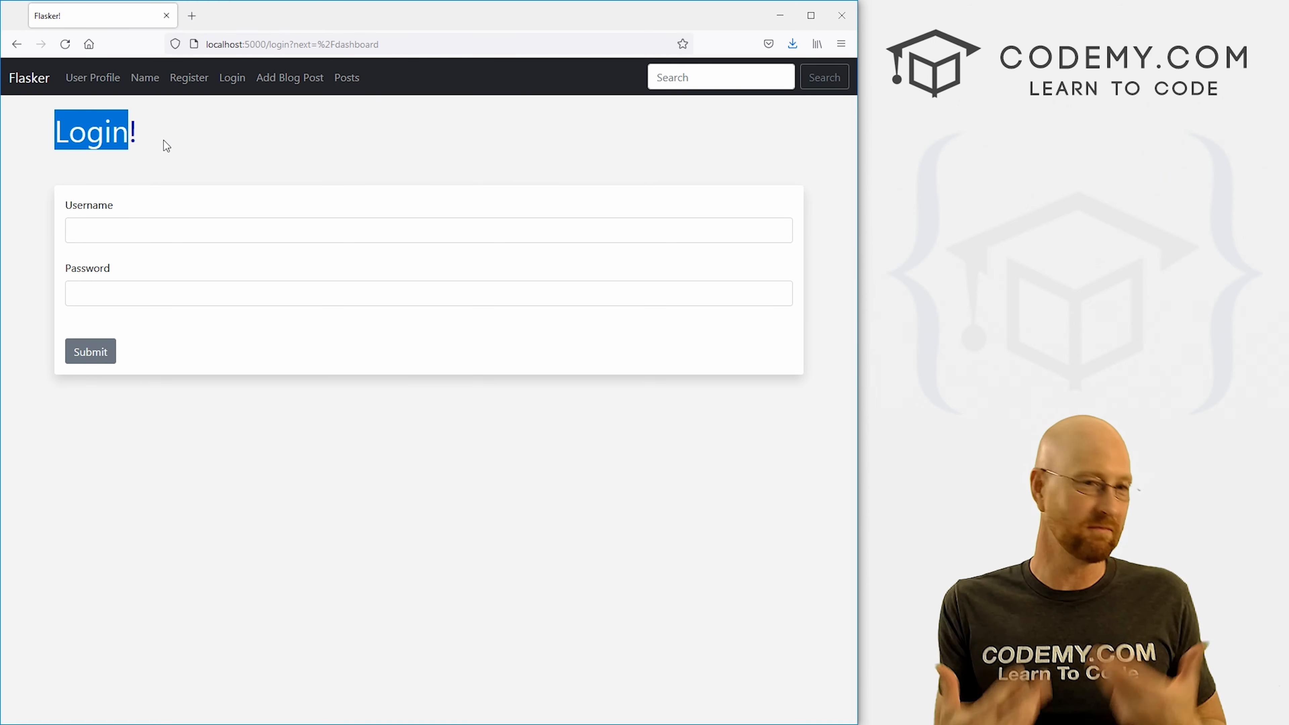
click(289, 78)
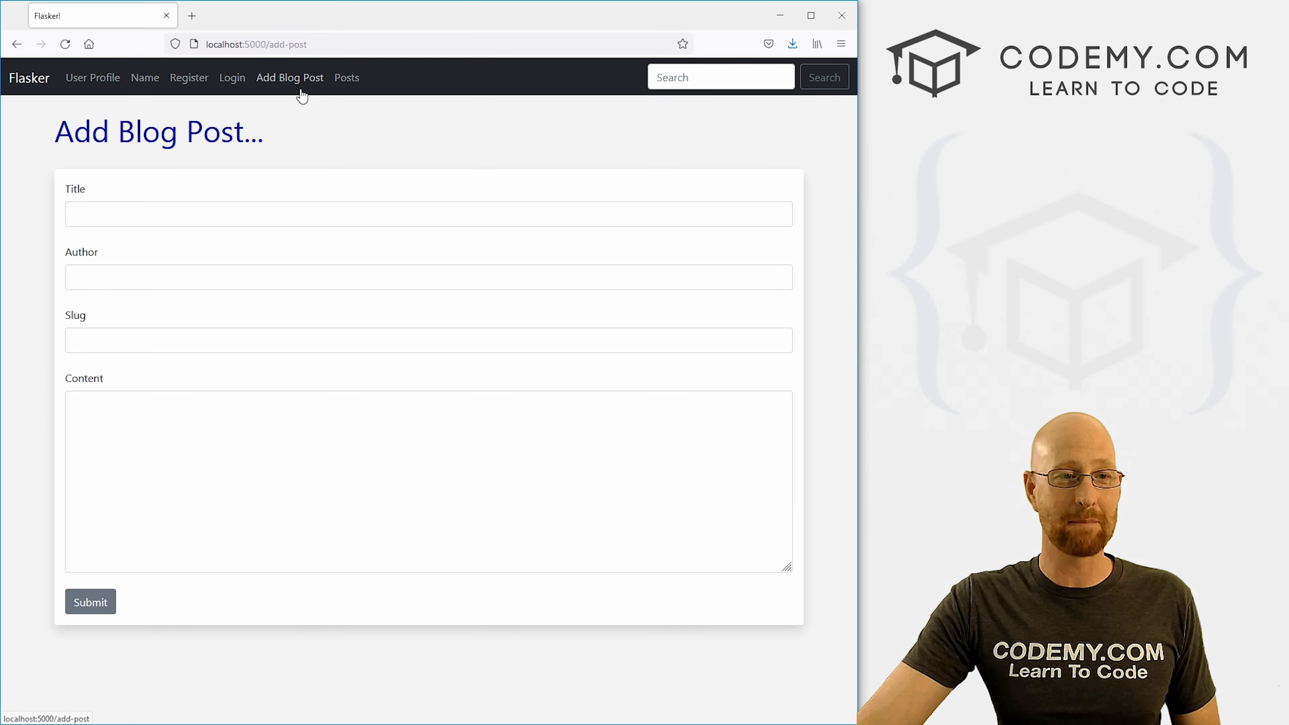
mouse_move(322, 135)
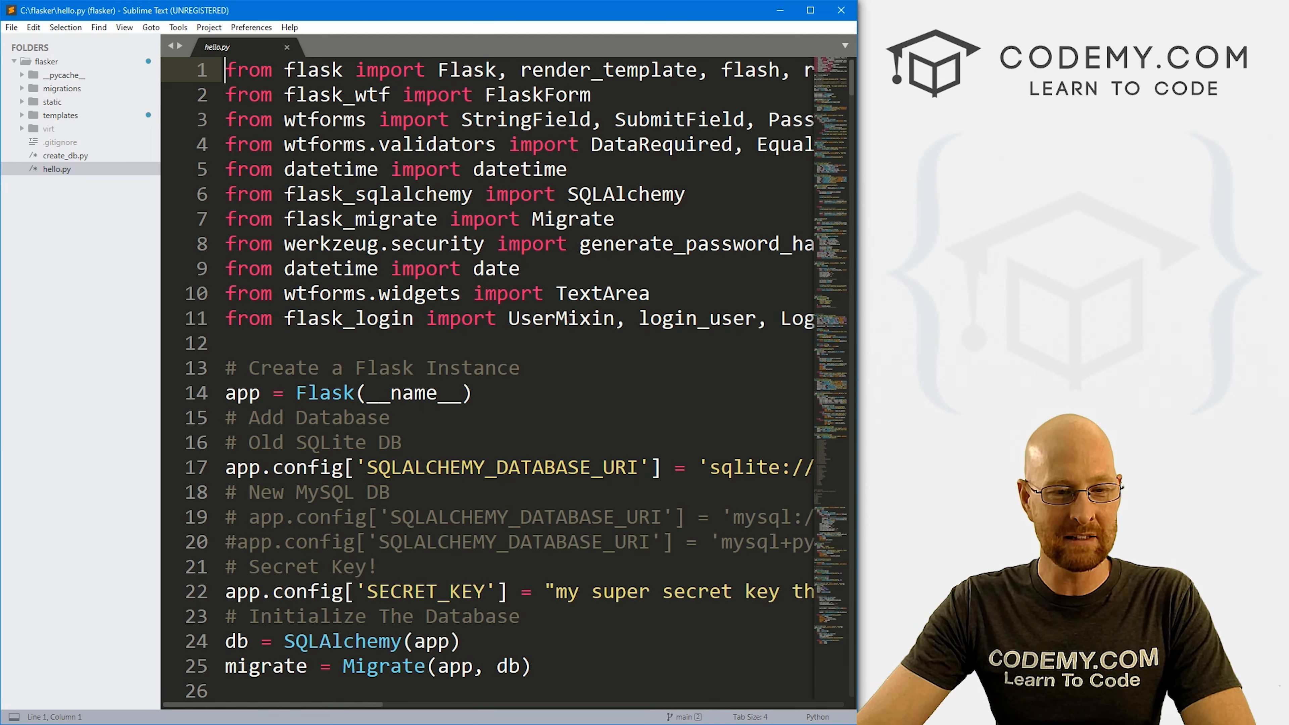
- Locate the add-post route in hello.py using Find
scroll(down, 3)
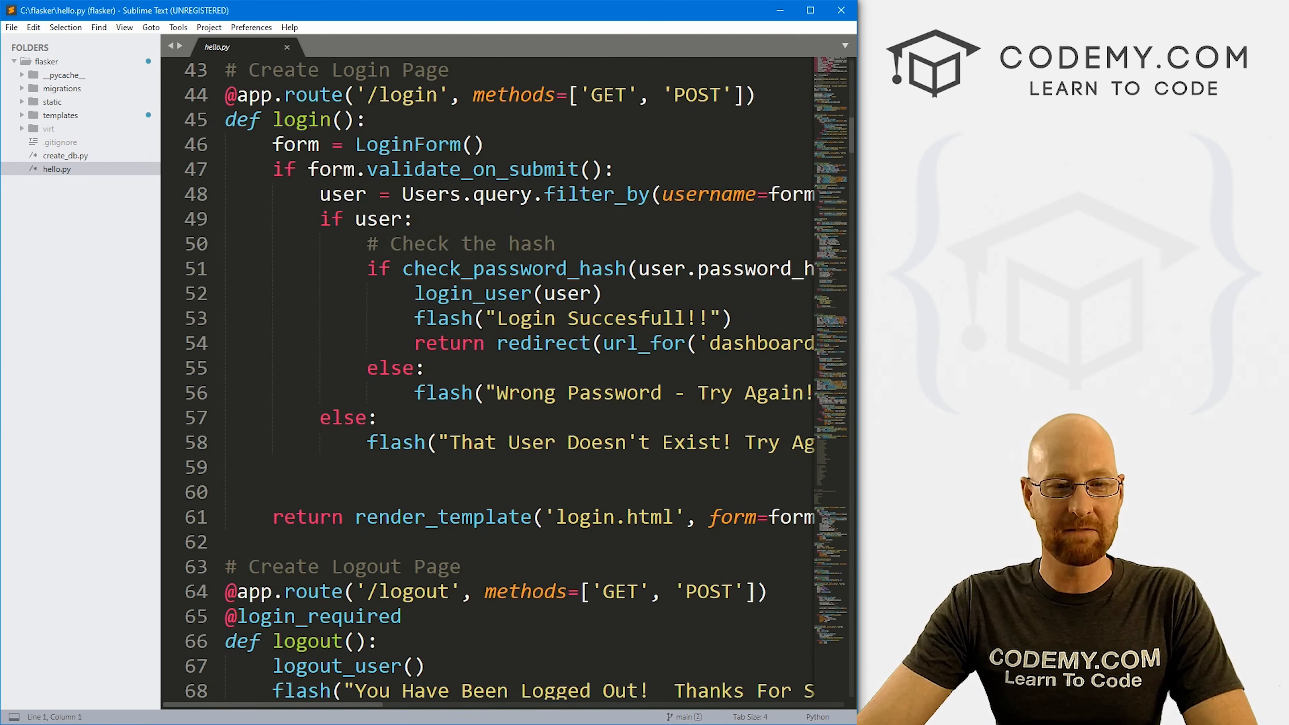
text(mixin)
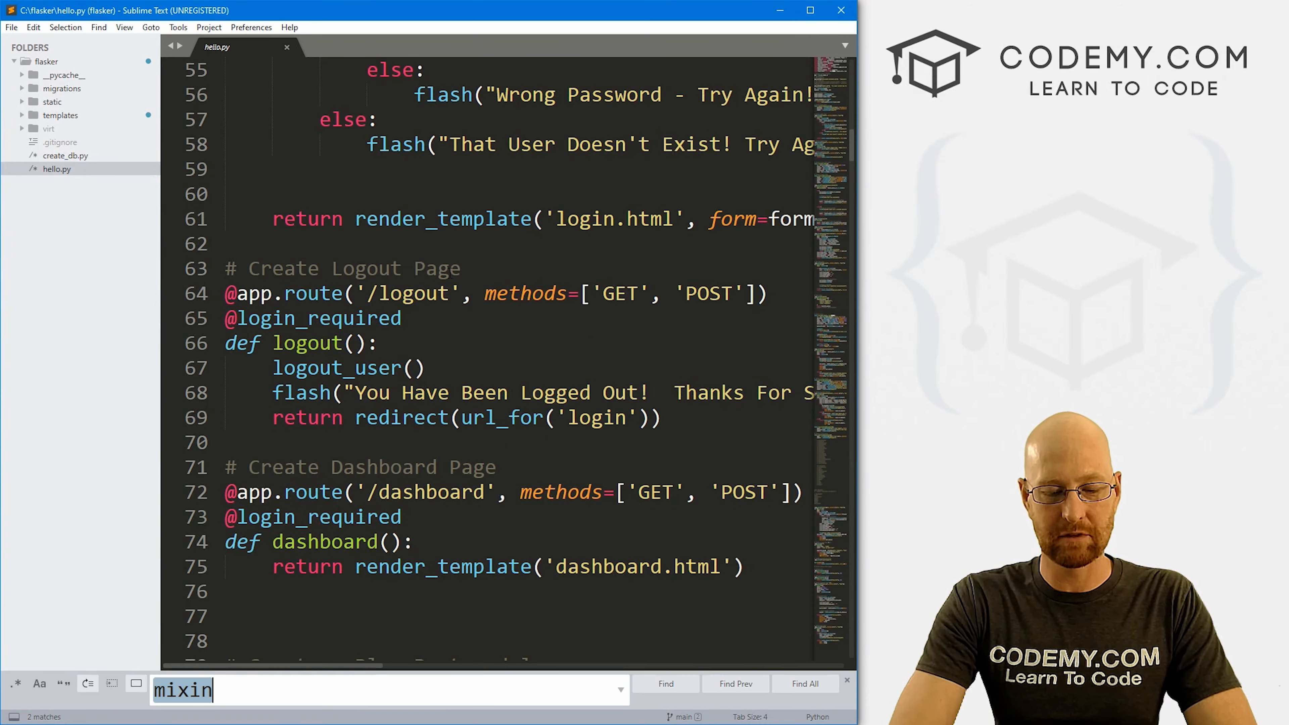
text(add-)
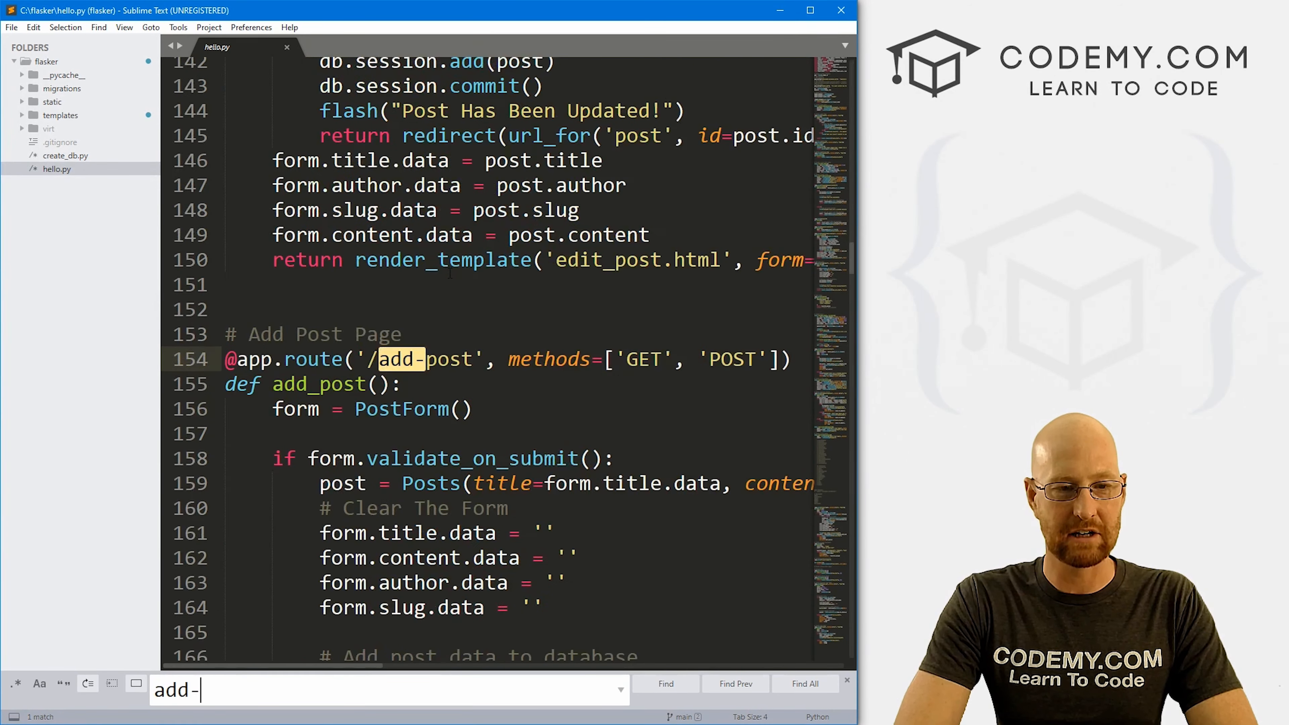
text(pos)
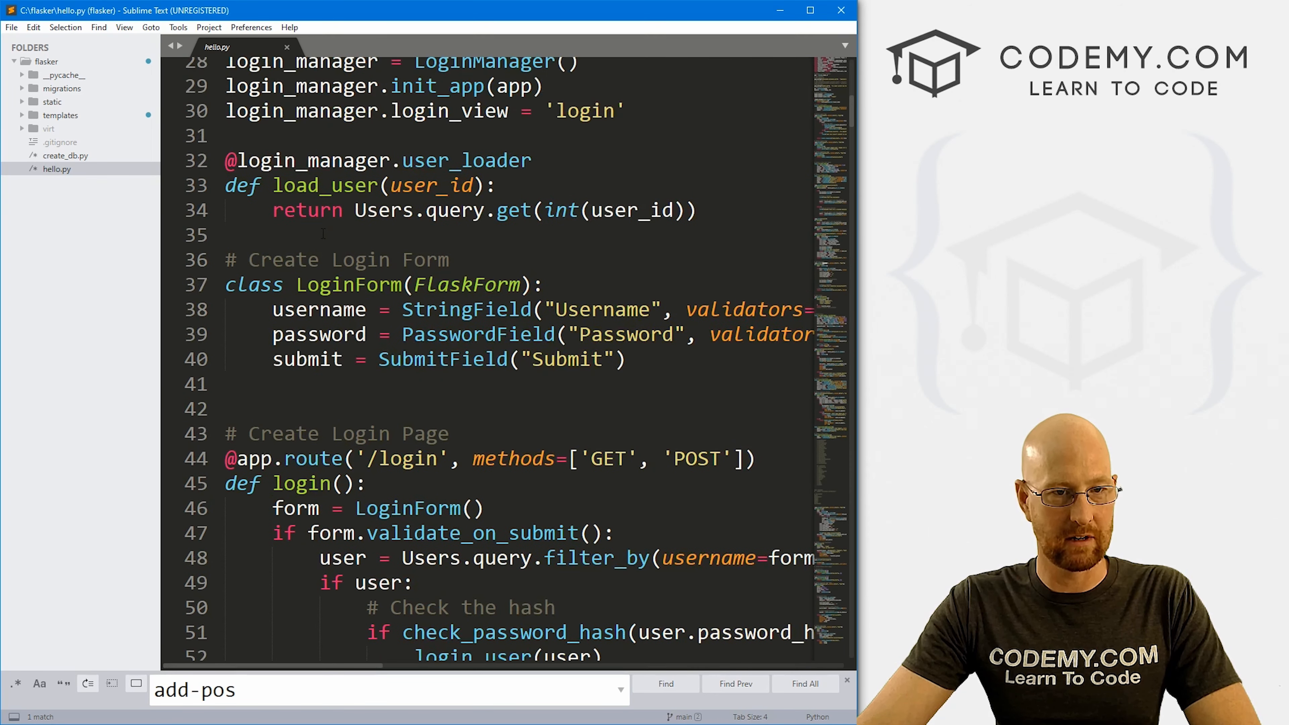
scroll(down, 3)
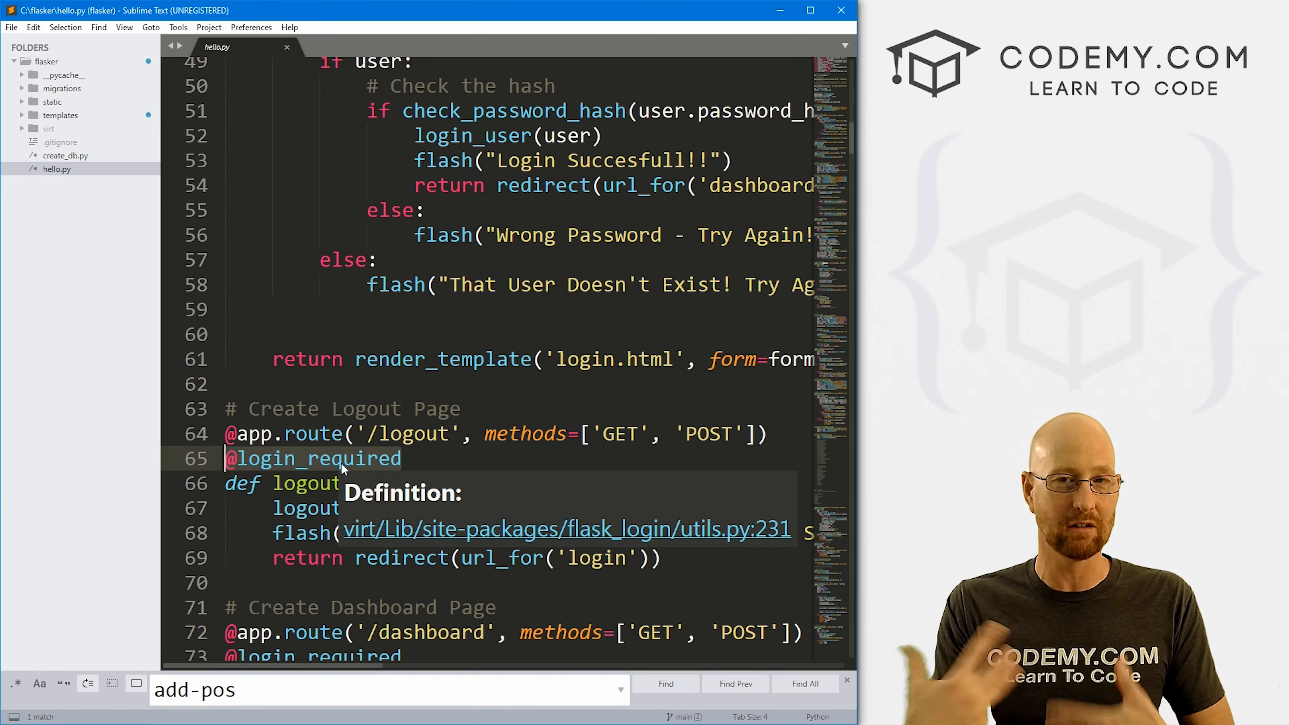
mouse_move(425, 453)
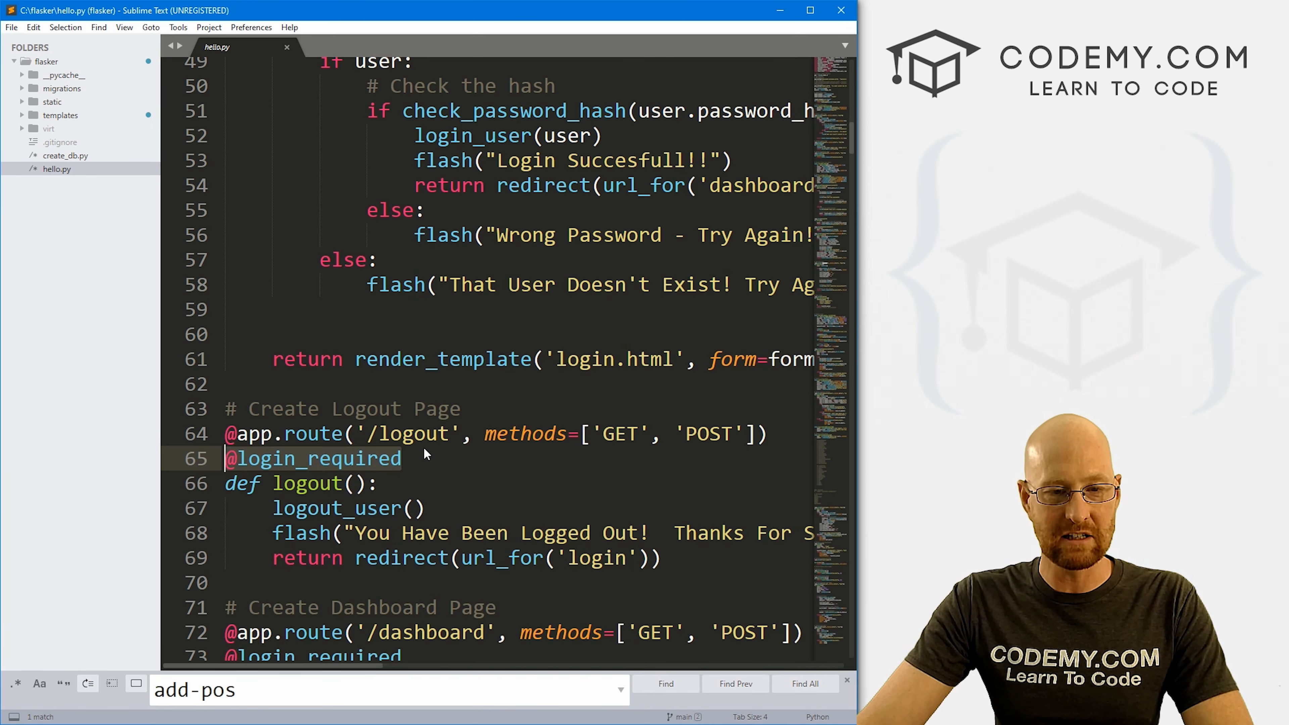
scroll(down, 3)
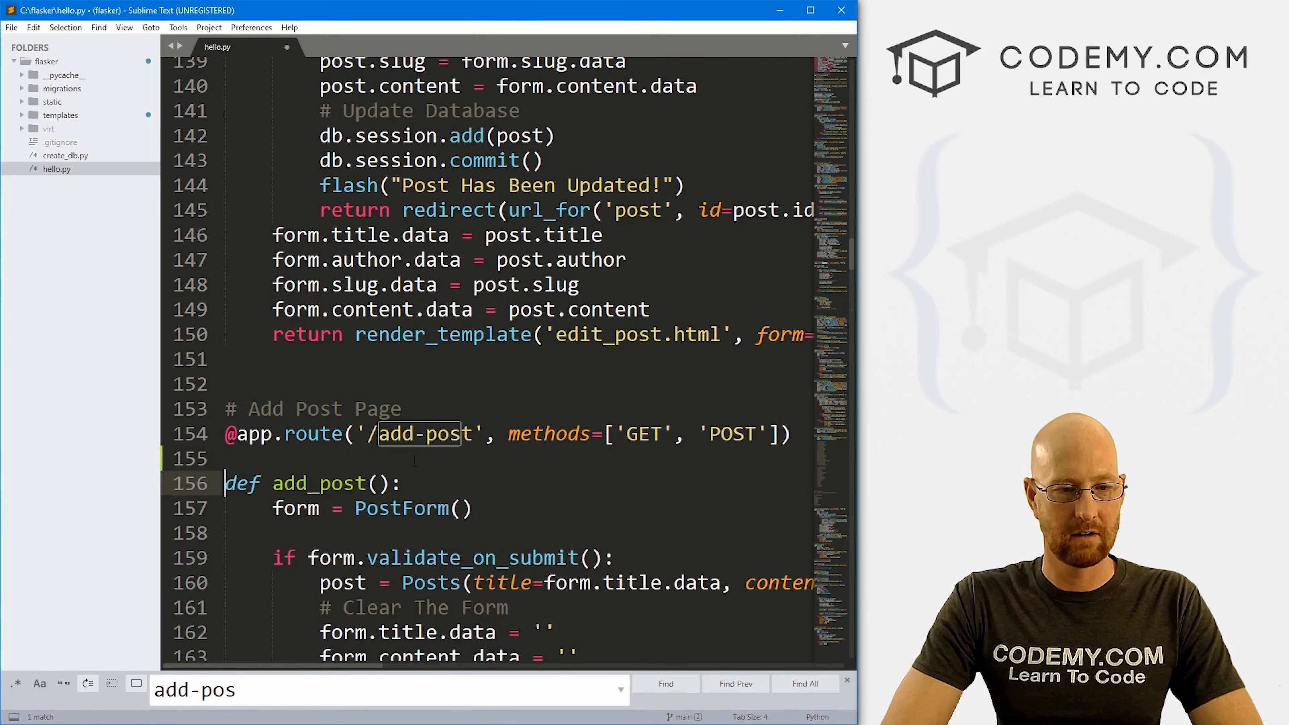
text(@login_required)
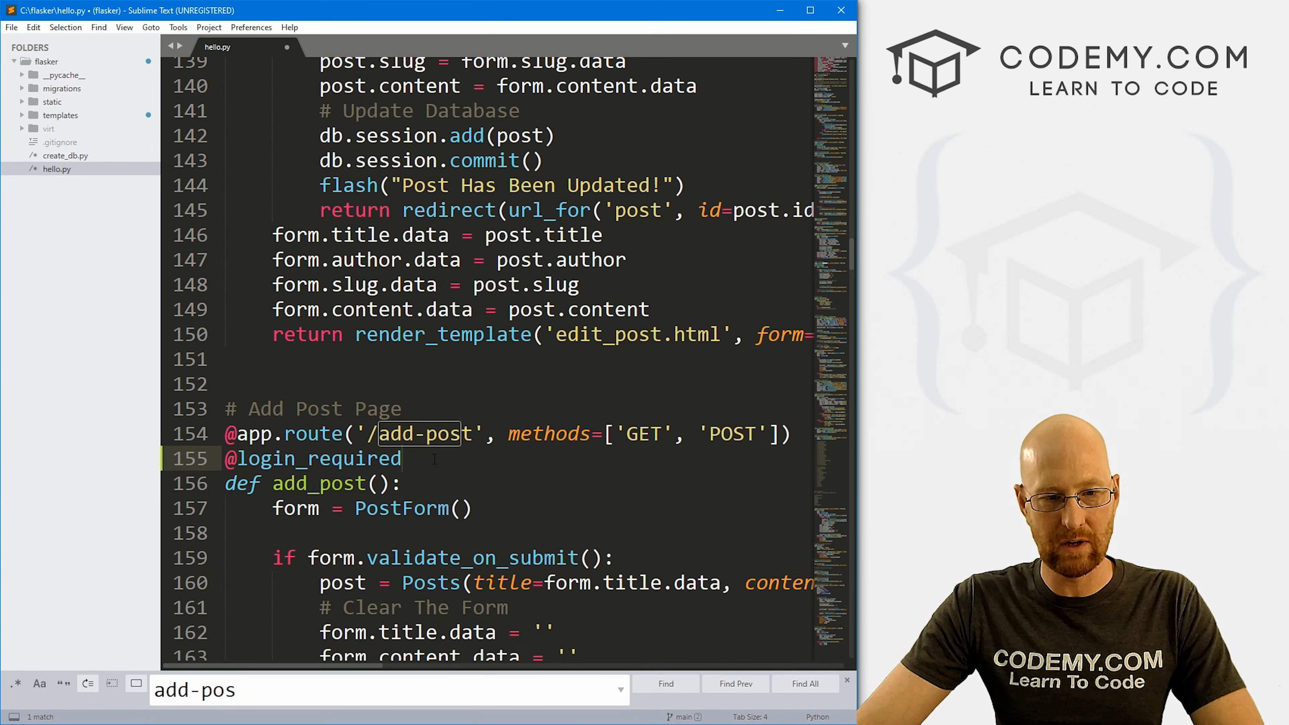
key(ctrl+s)
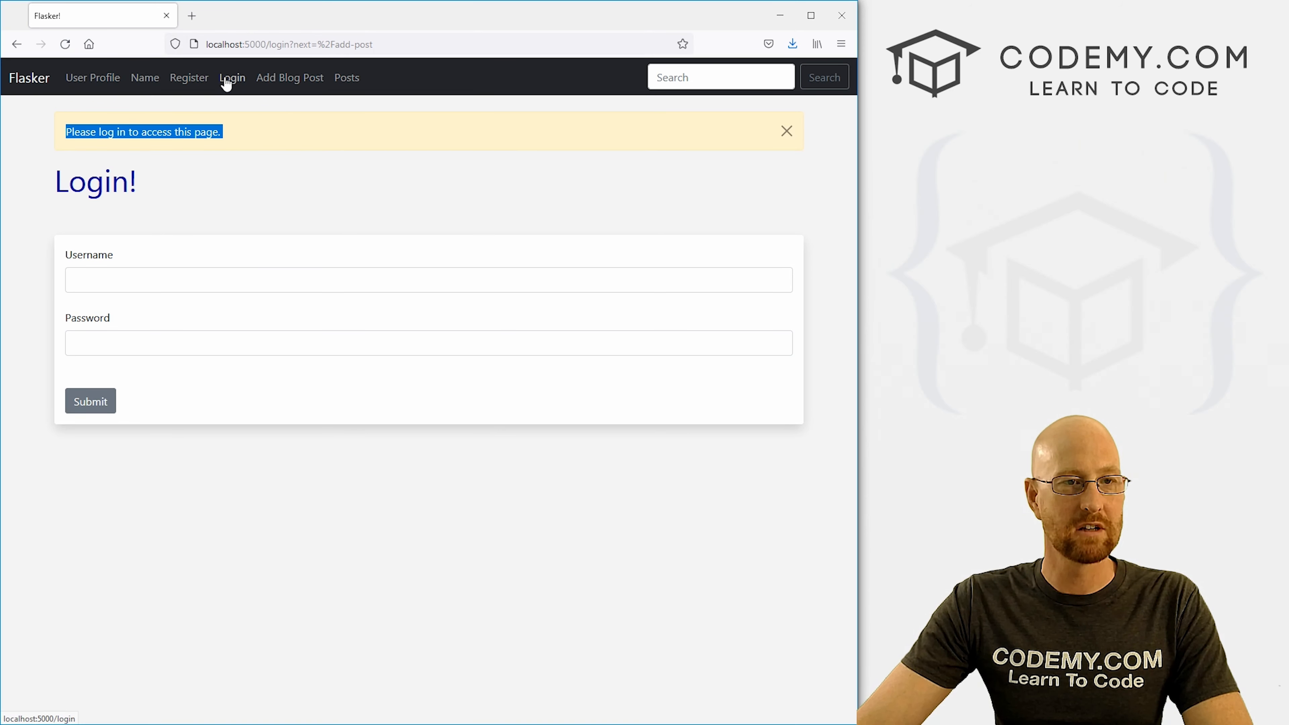
- Try the Add Blog Post page logged out and dismiss the please-log-in notice
click(785, 131)
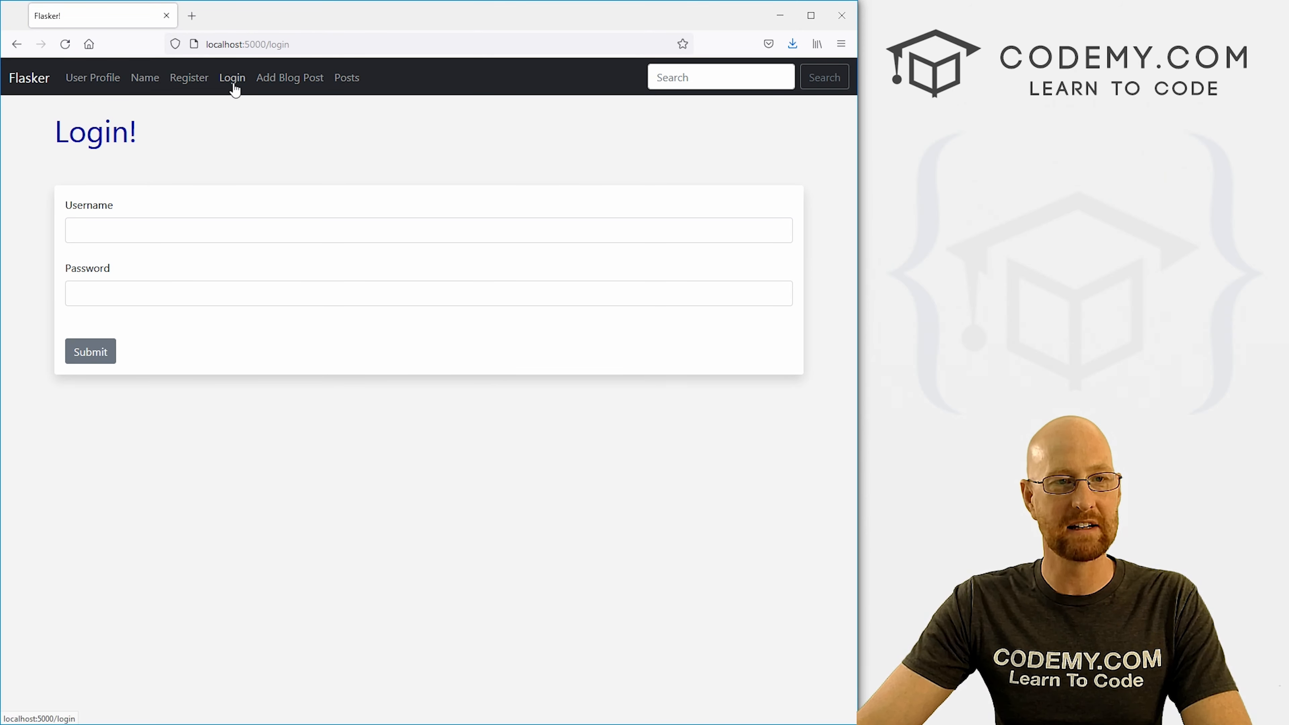
click(289, 78)
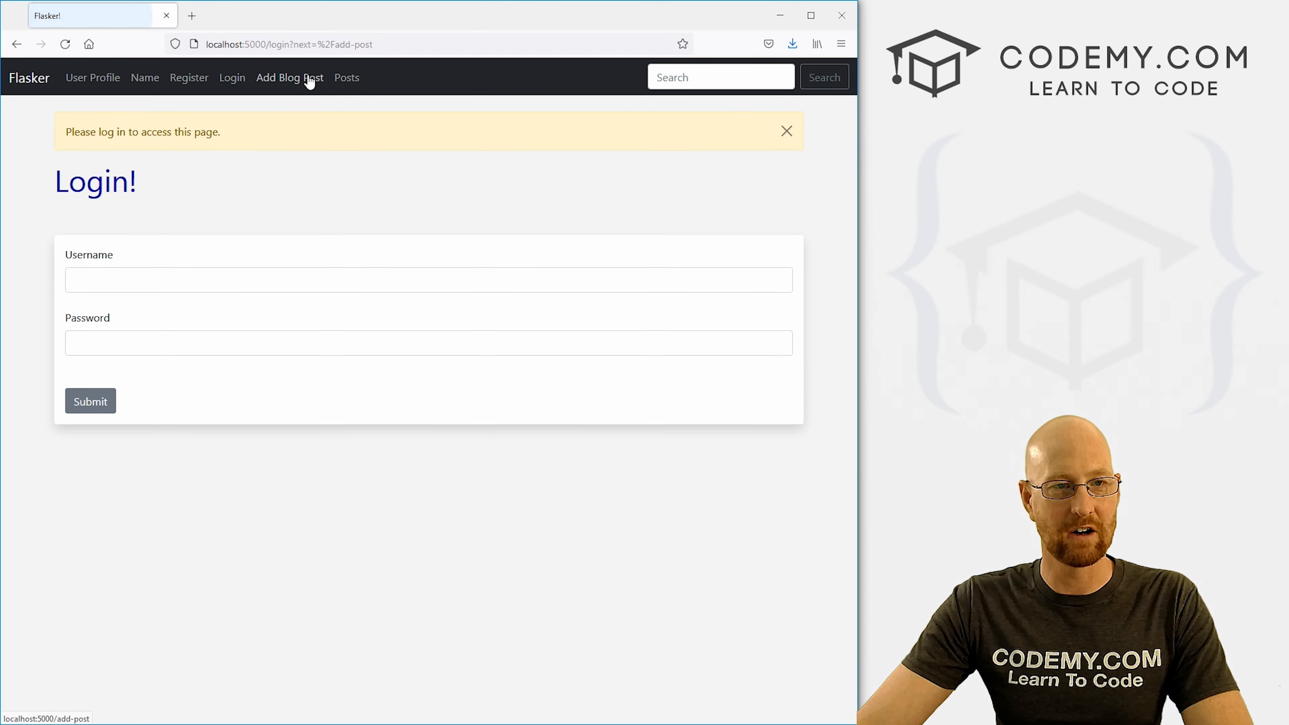
mouse_move(784, 131)
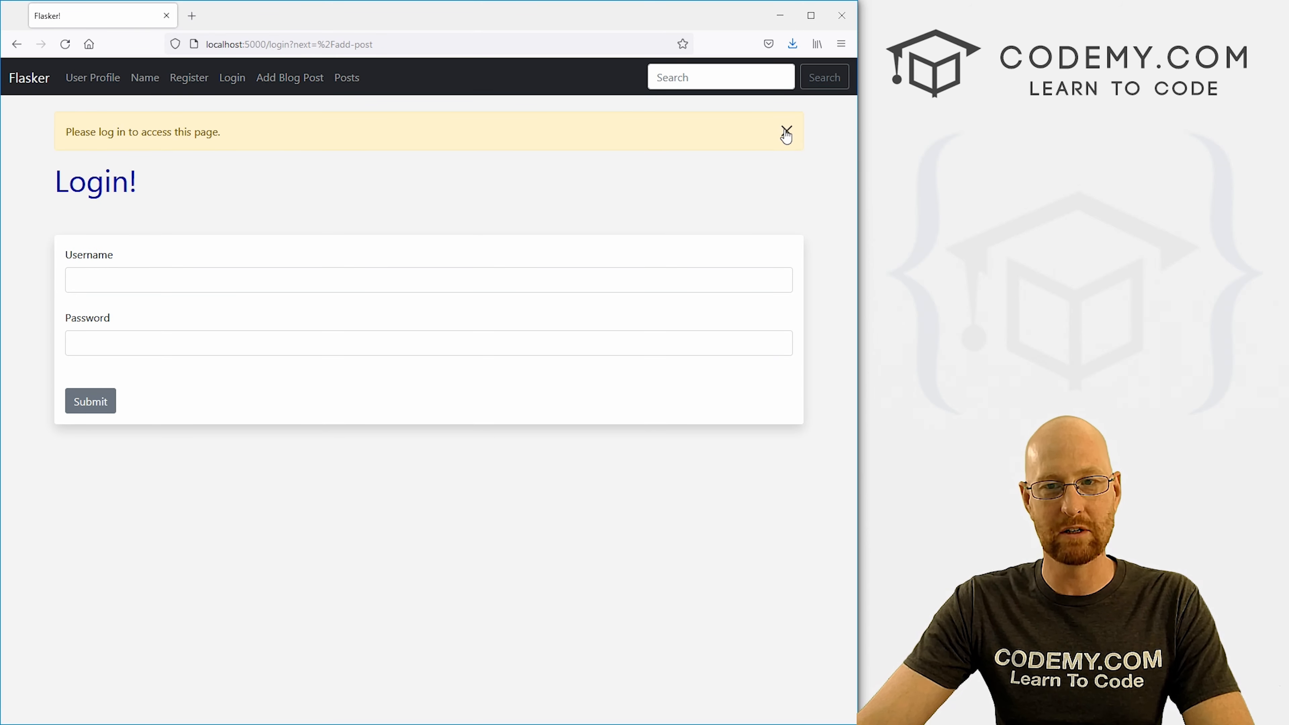
click(785, 133)
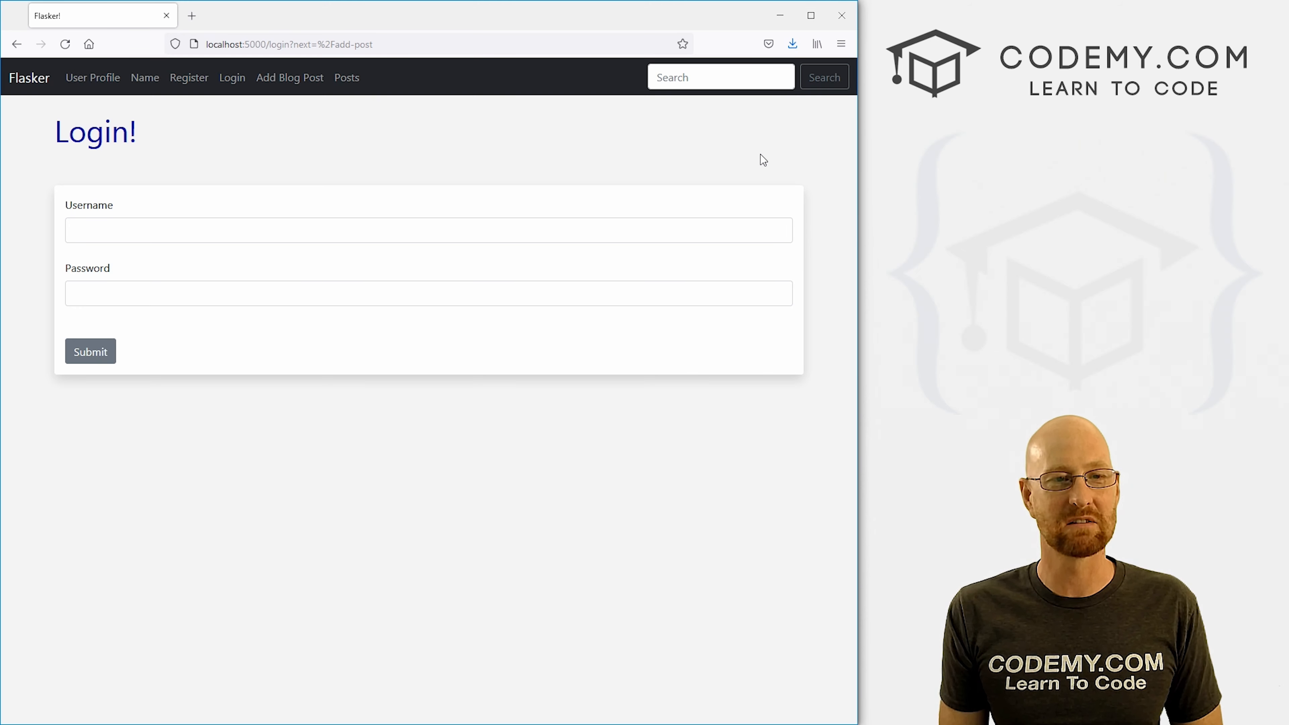
mouse_move(532, 95)
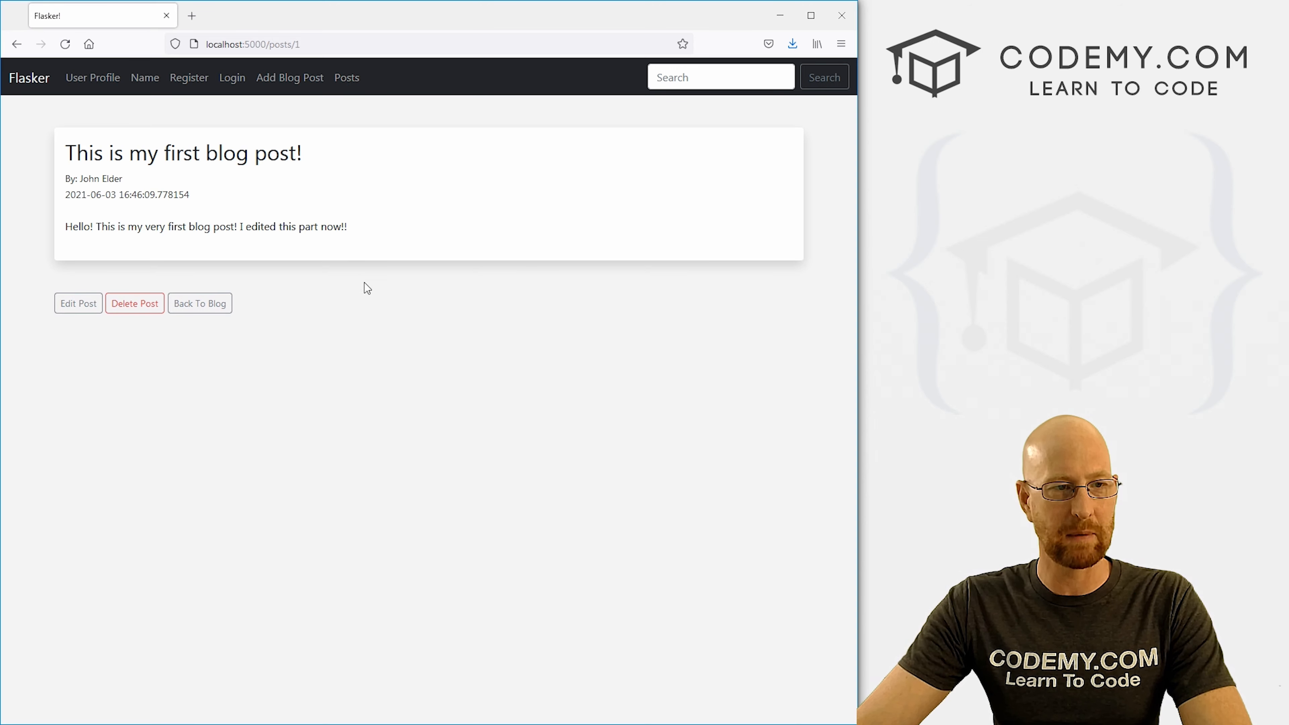
- Select the first post's date and content, then try Delete Post
drag(65, 194, 348, 226)
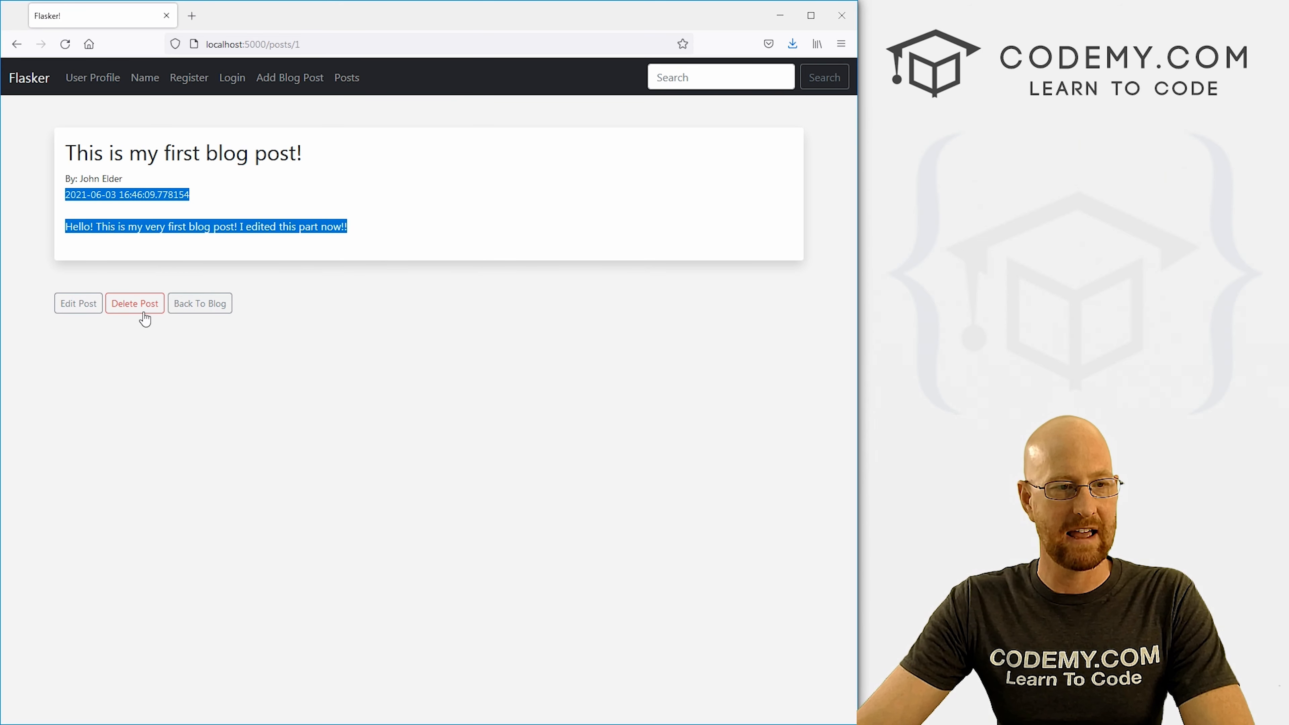
click(77, 303)
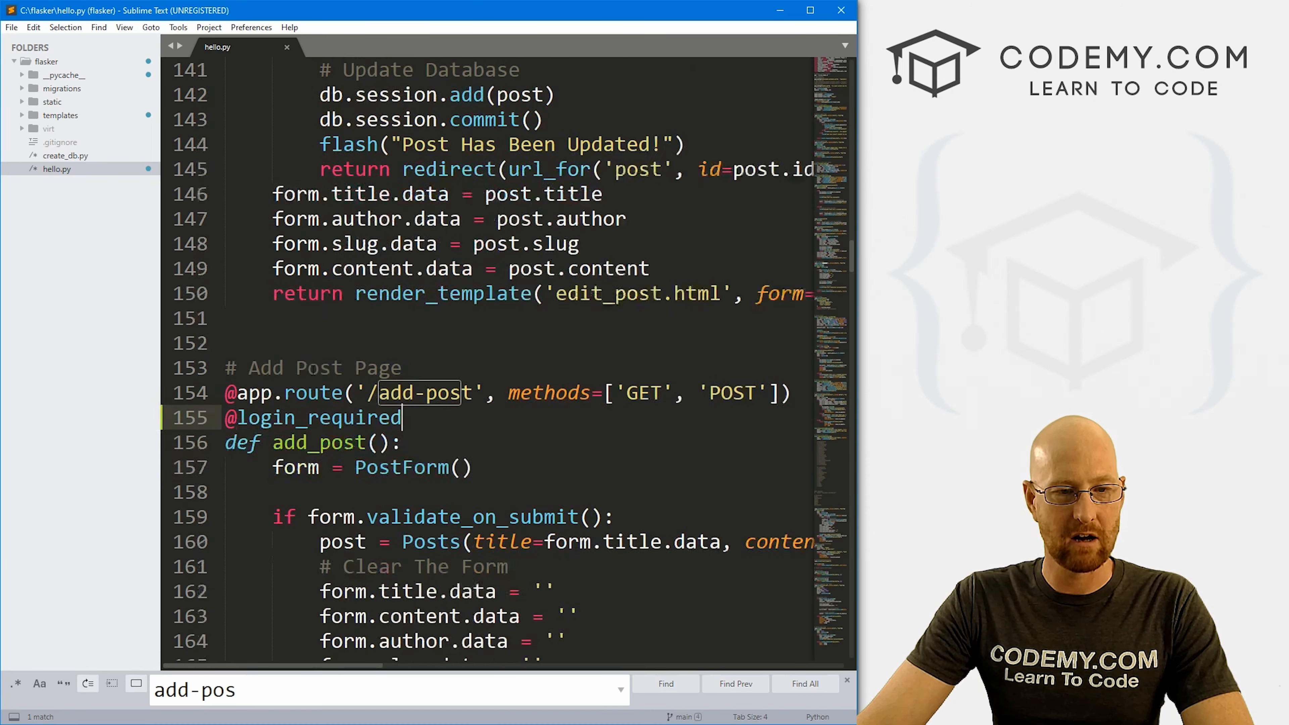
scroll(down, 3)
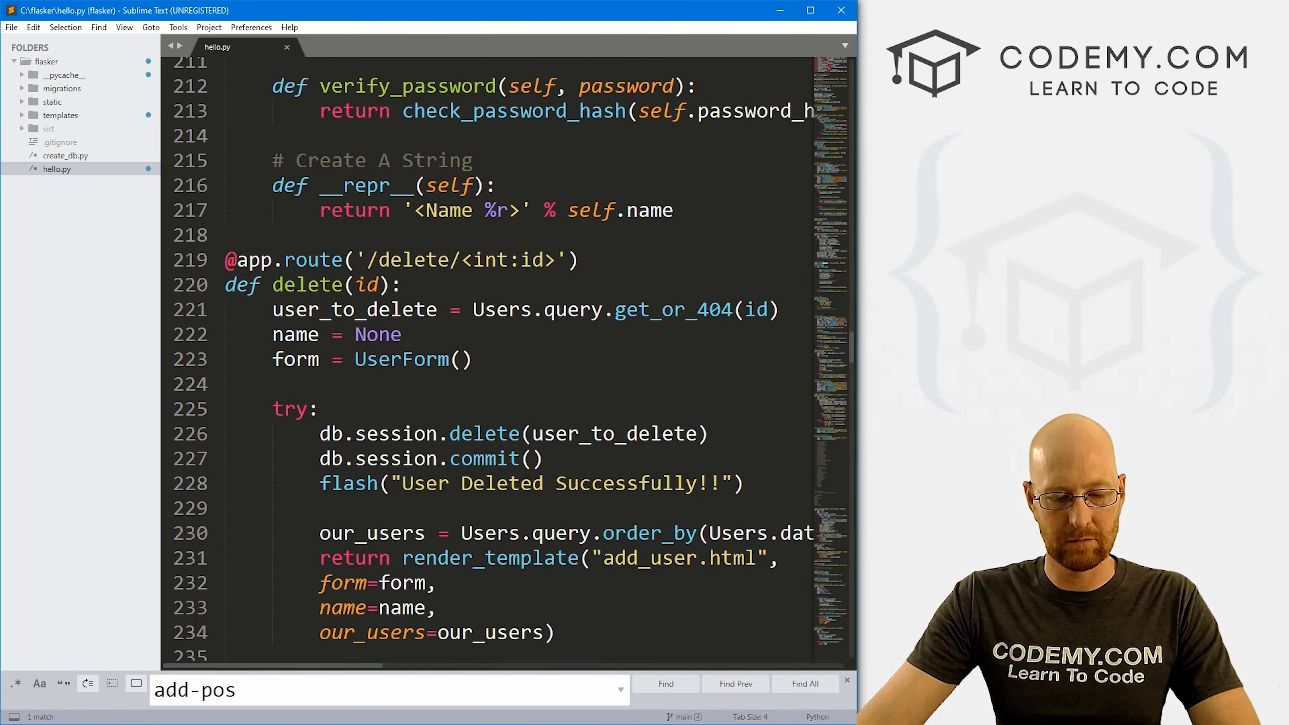
text(edit%2F1)
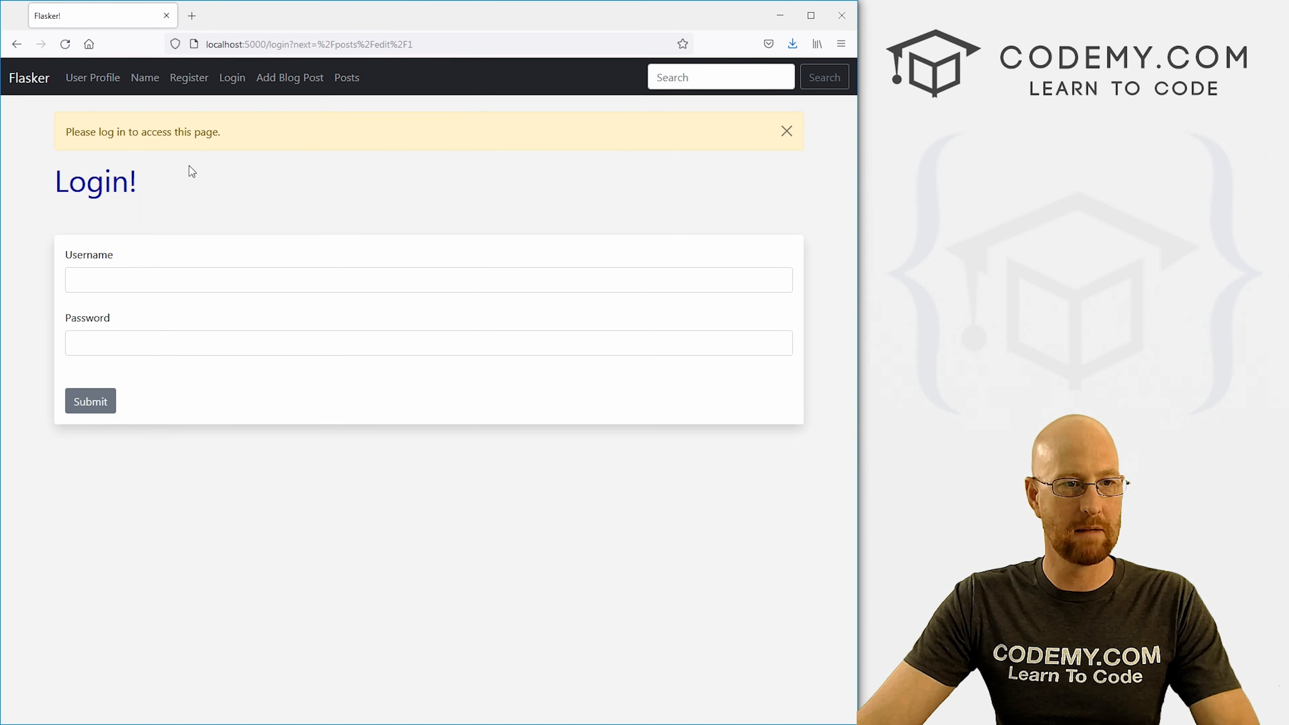
click(785, 130)
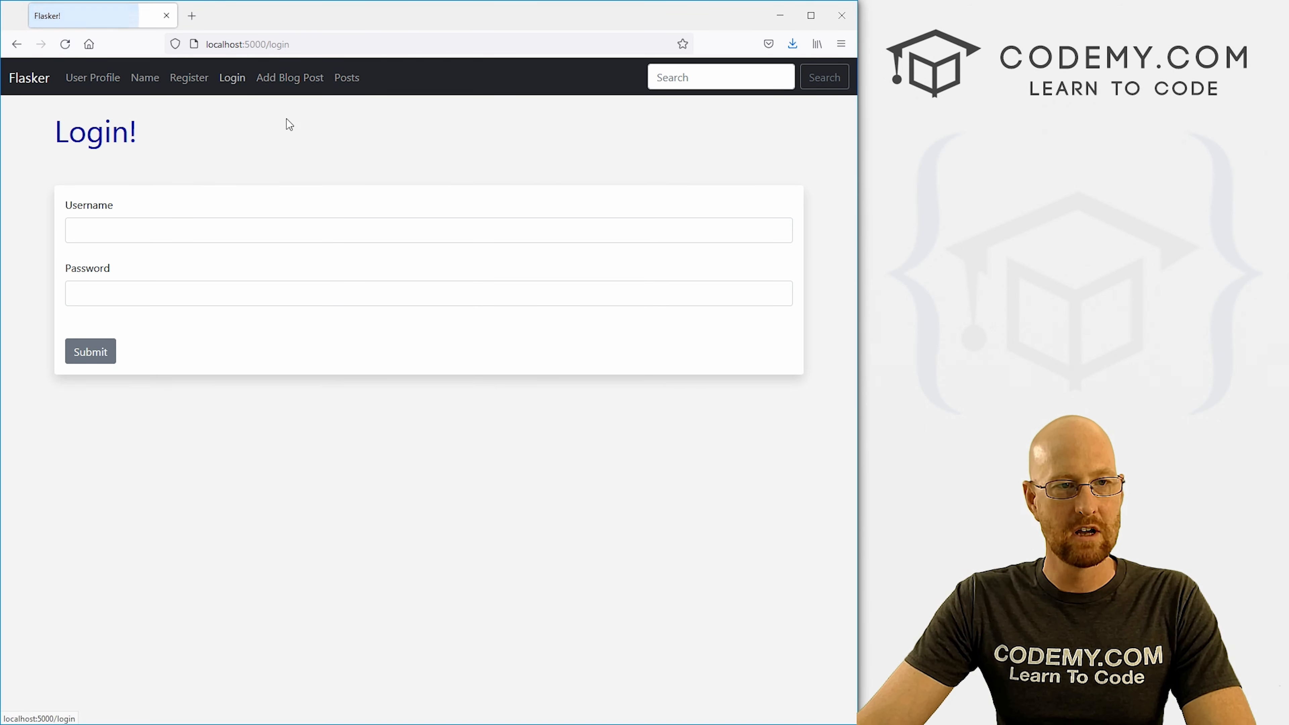
click(289, 78)
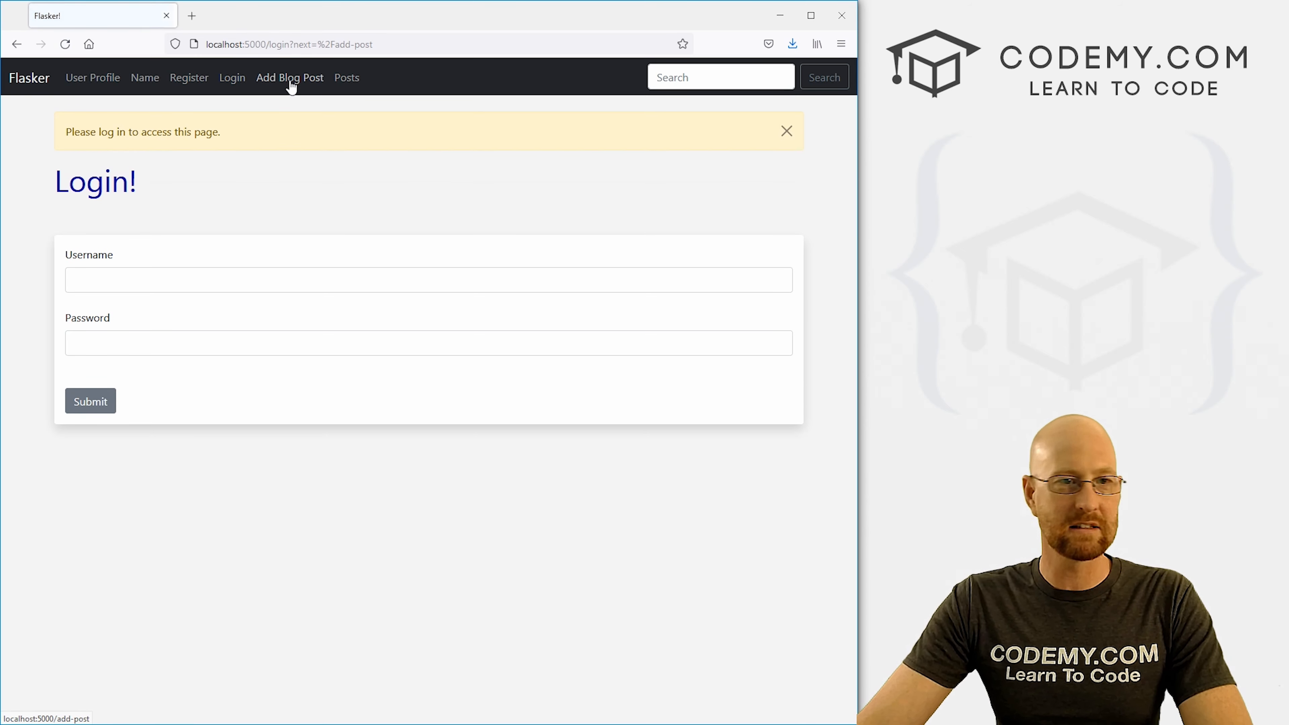
click(785, 131)
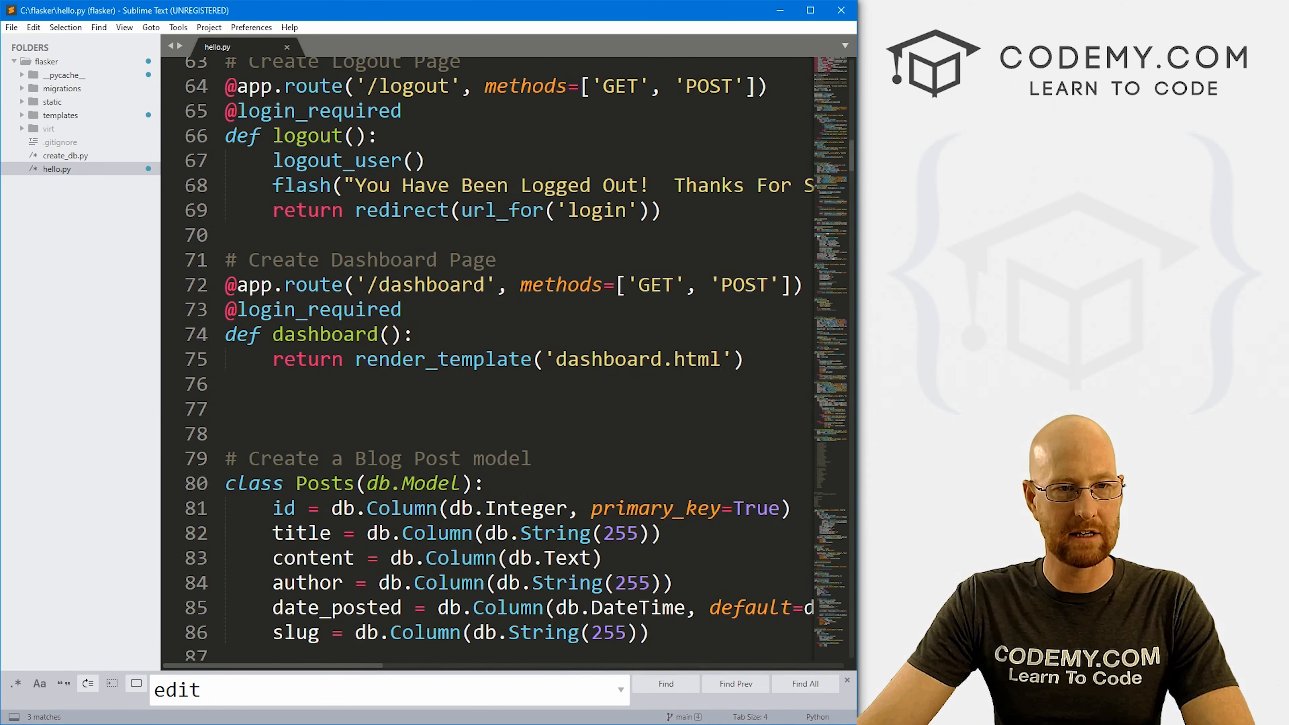
scroll(down, 3)
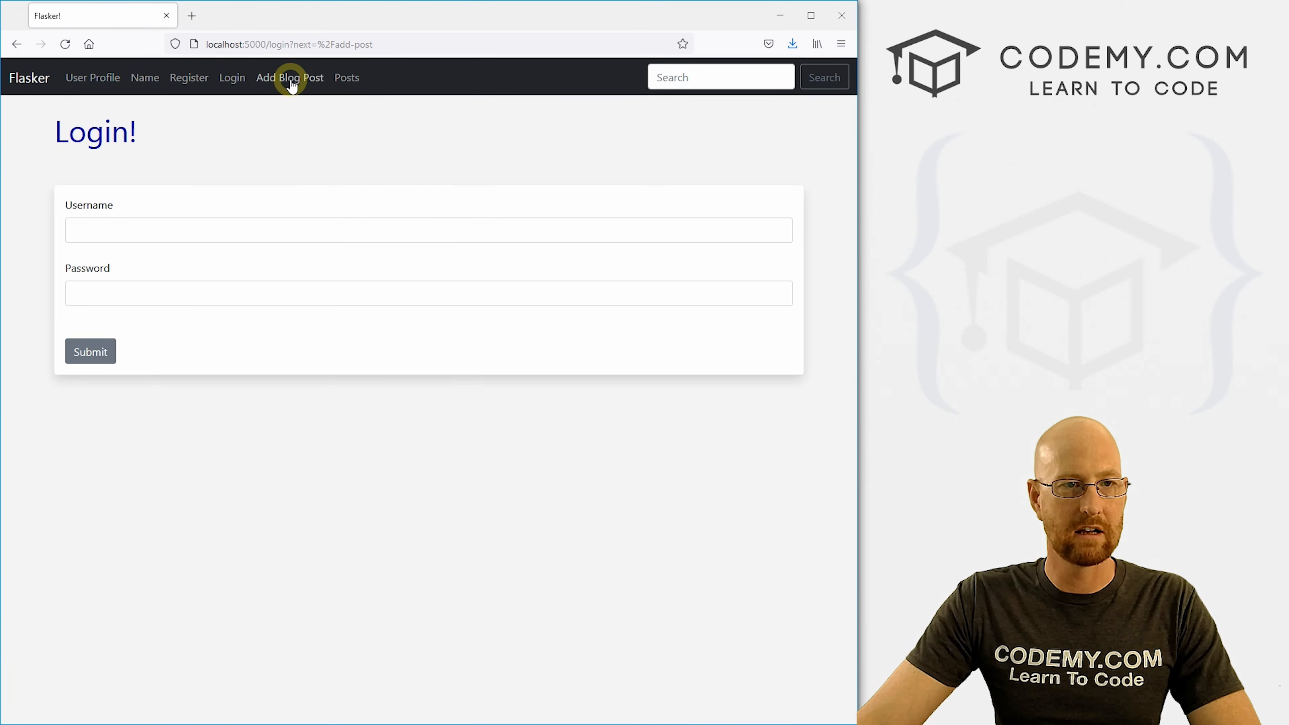
click(290, 77)
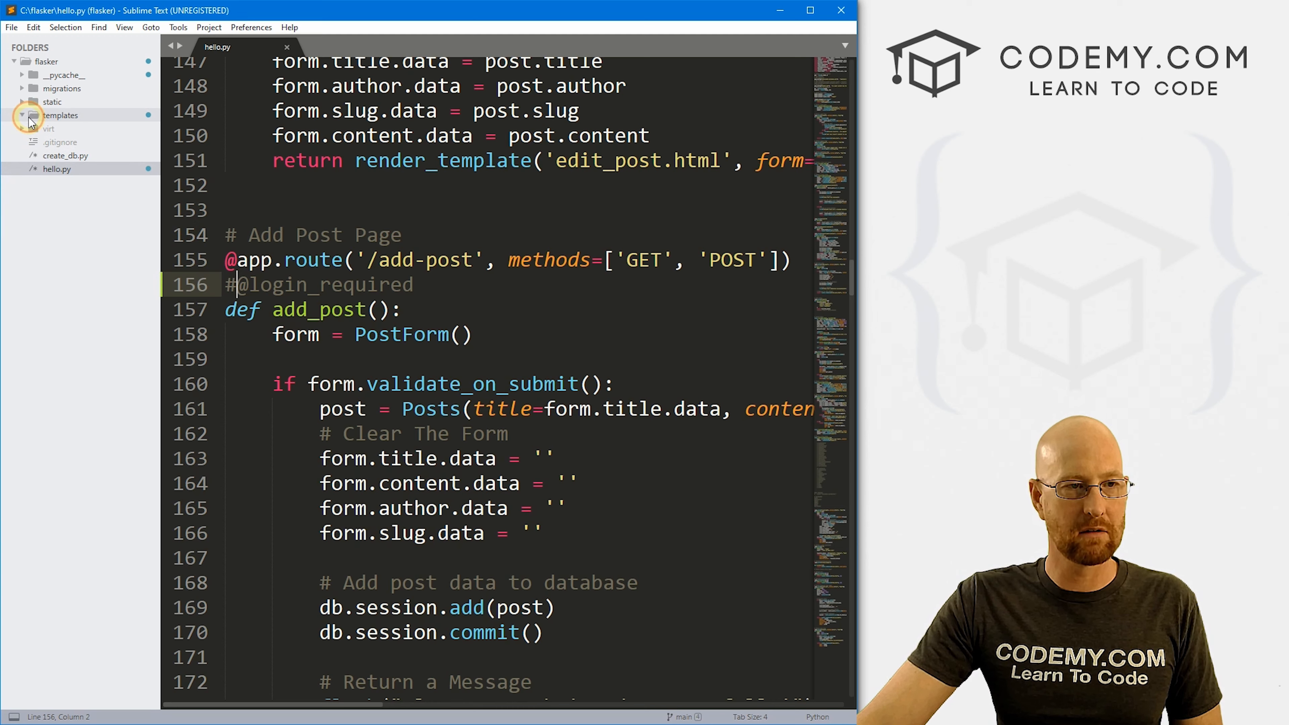
- Open add_post.html from the templates folder
click(24, 115)
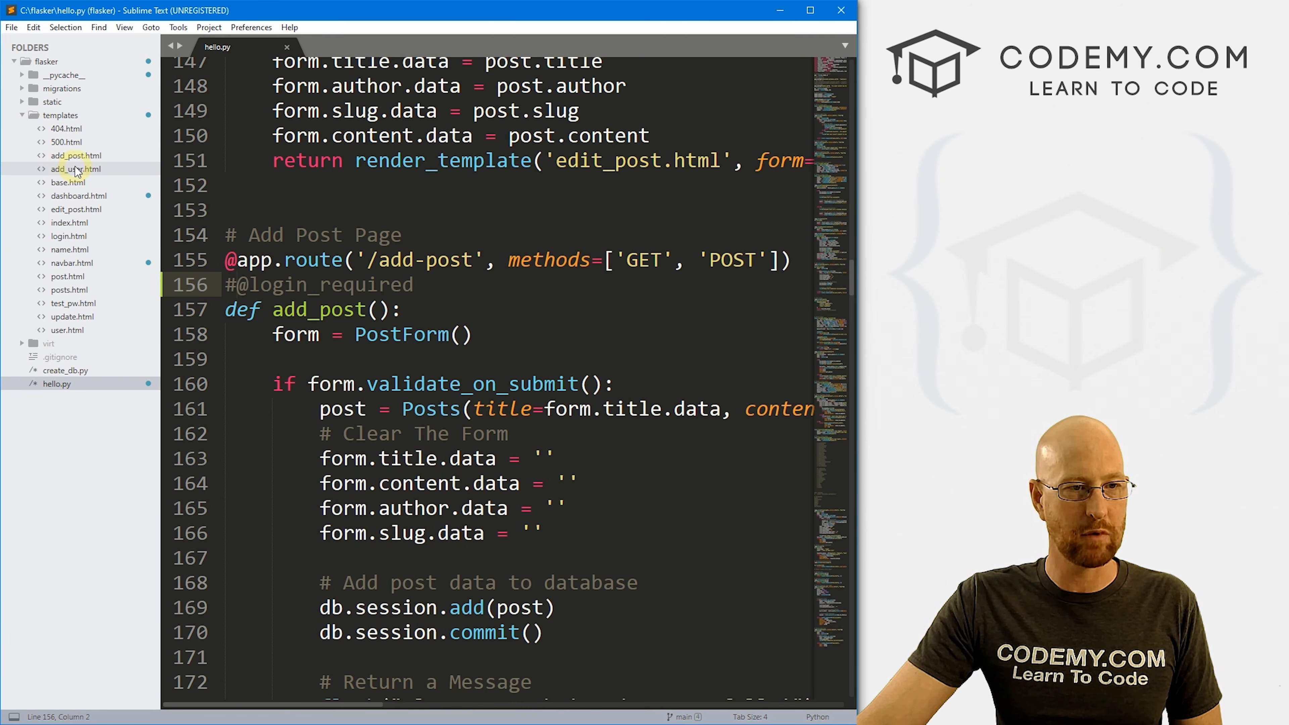
click(77, 155)
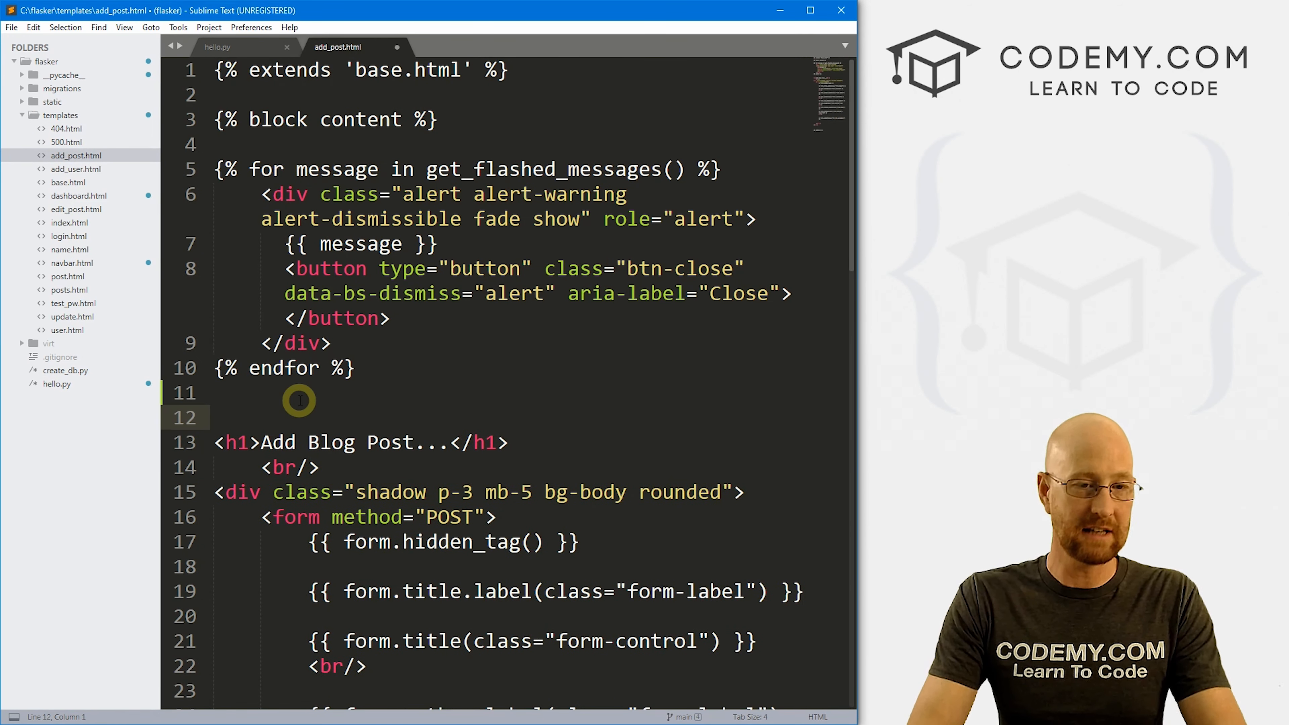
- Add {% if current_user.is_authenticated %} above the blog post form
text({})
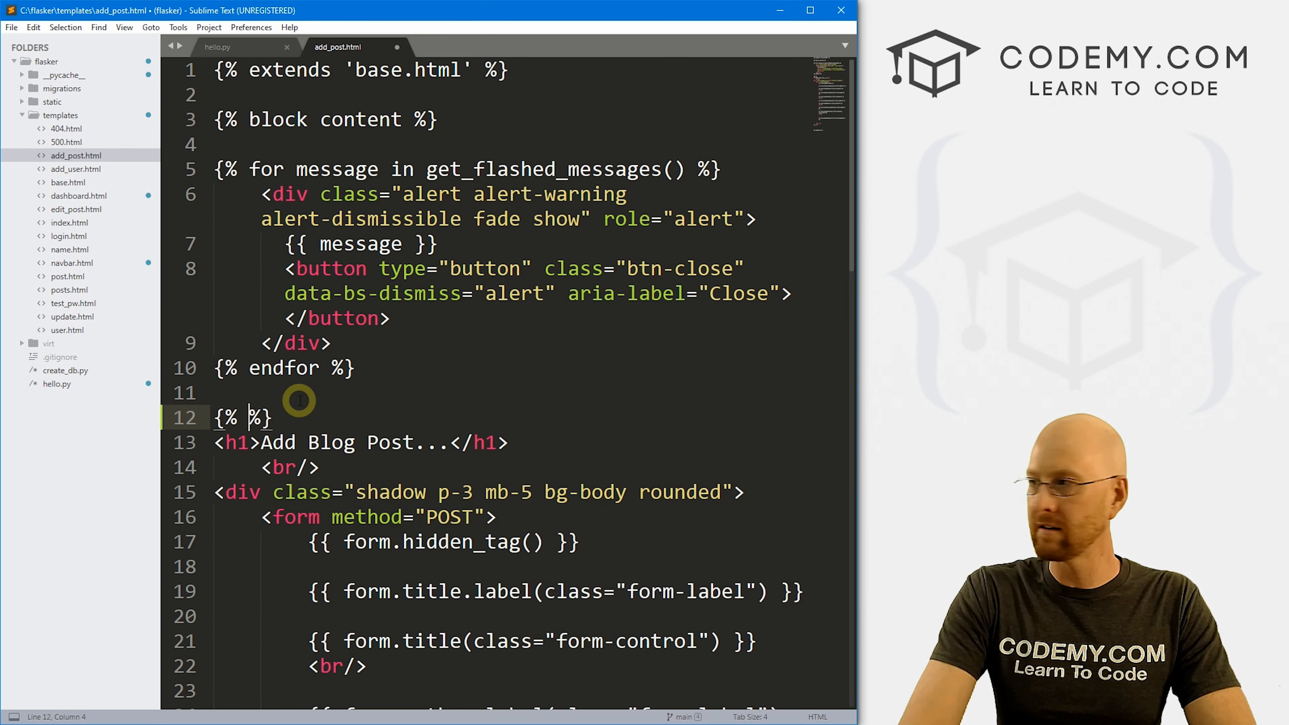
text(if current_user.)
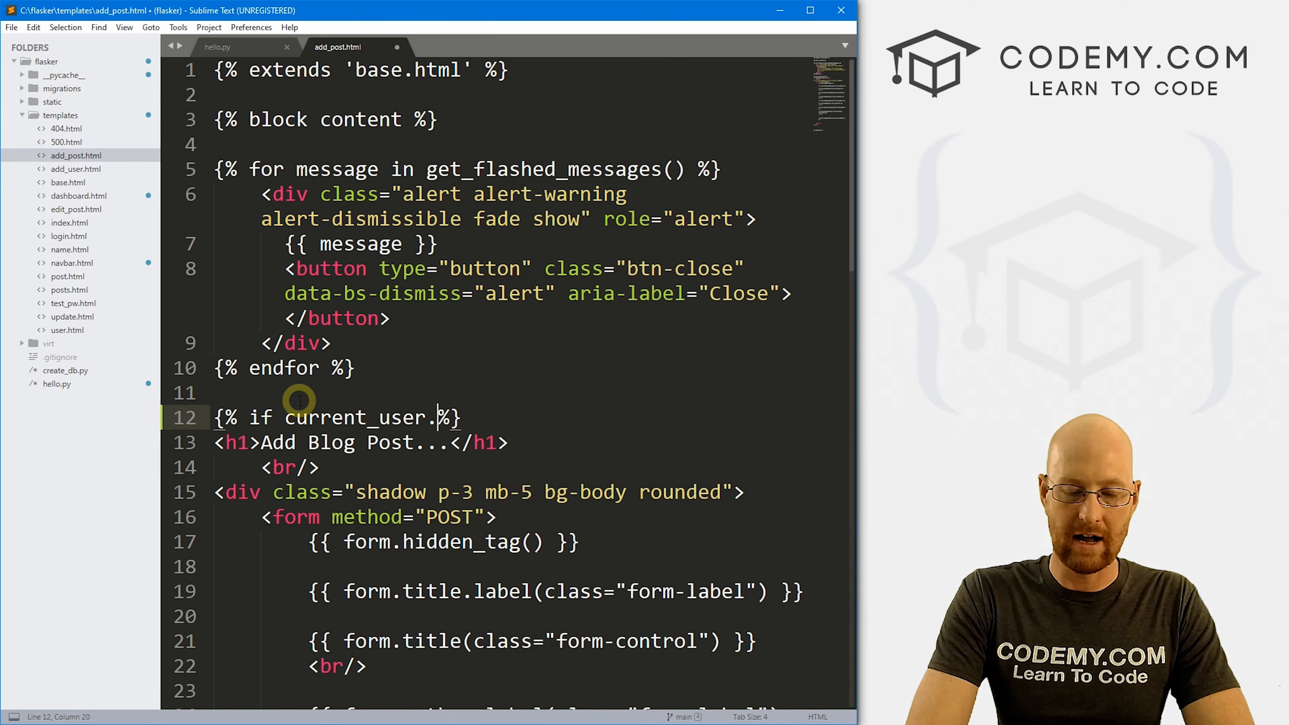
text(is_authenti)
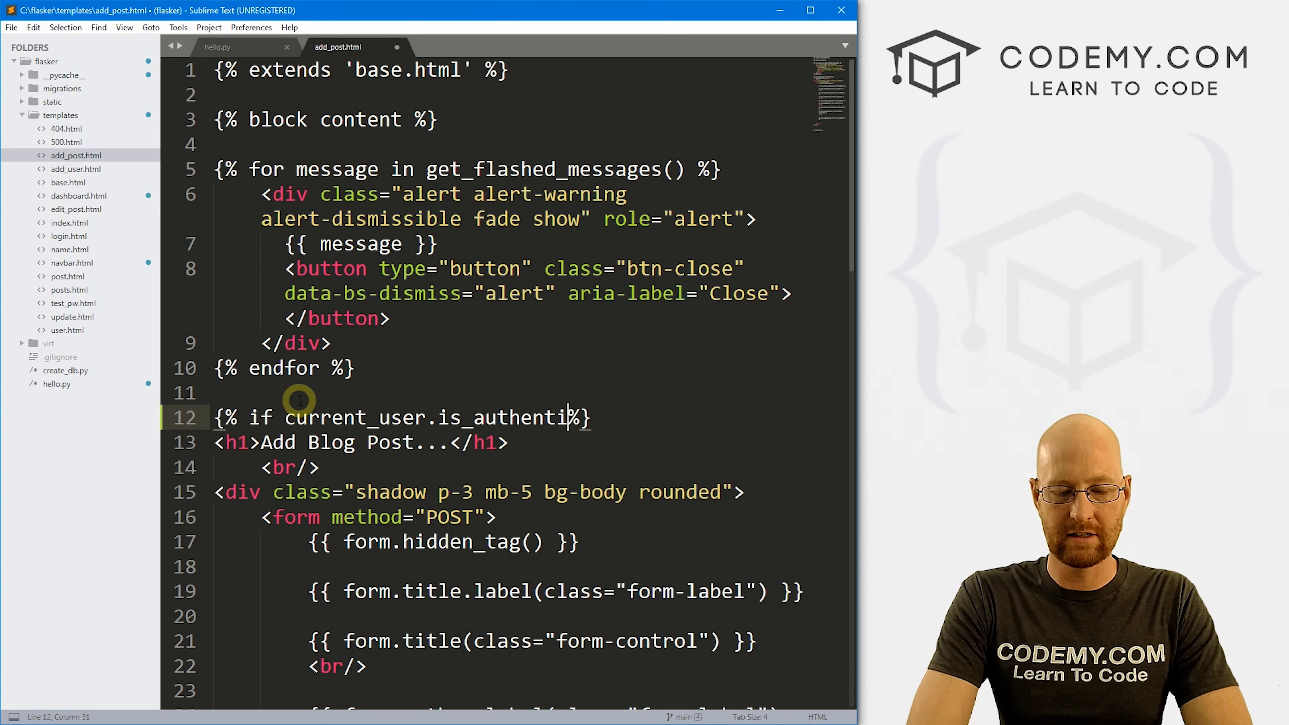
text(cated)
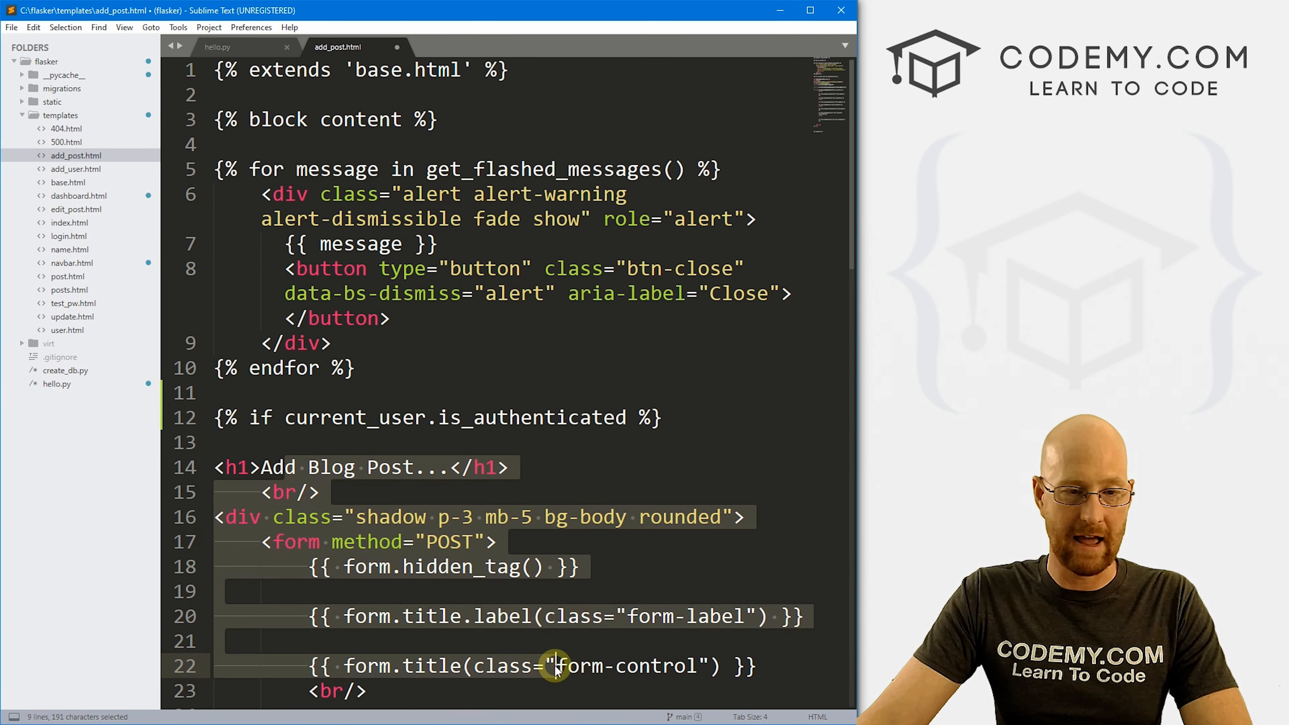
- After the closing div, add {% else %} and {% endif %} tags
scroll(down, 3)
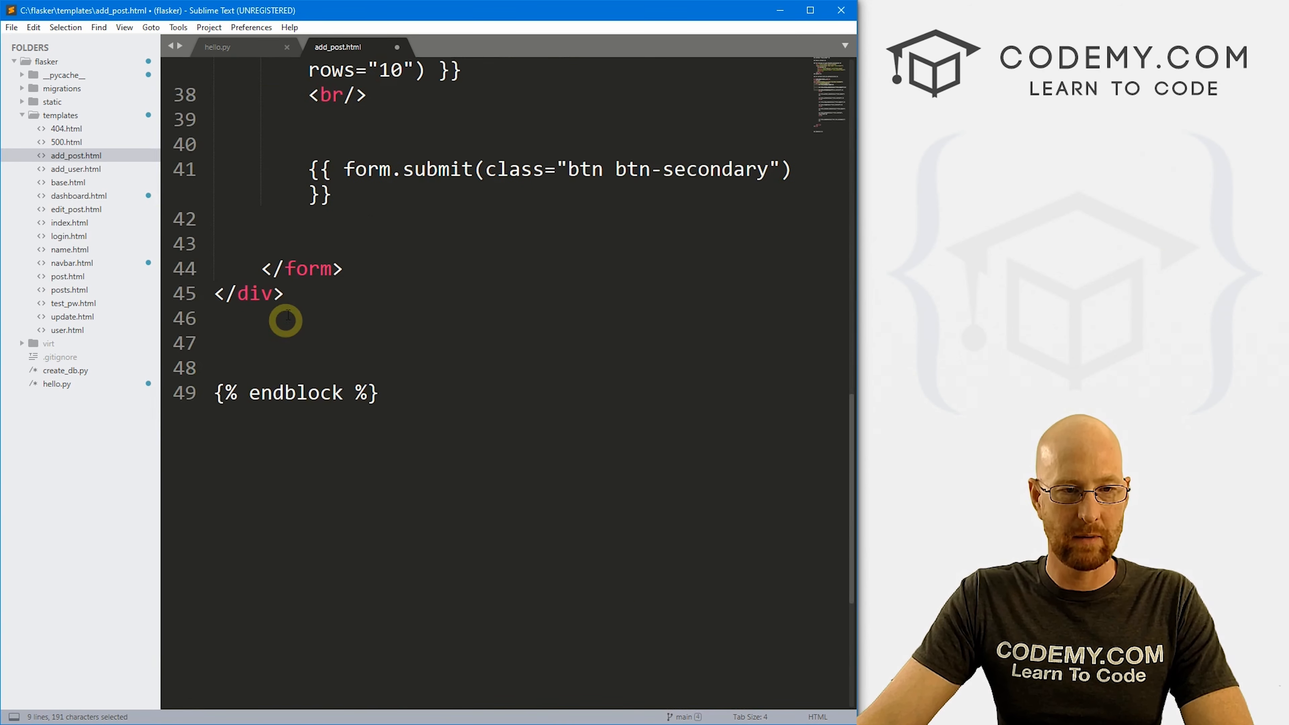
click(328, 318)
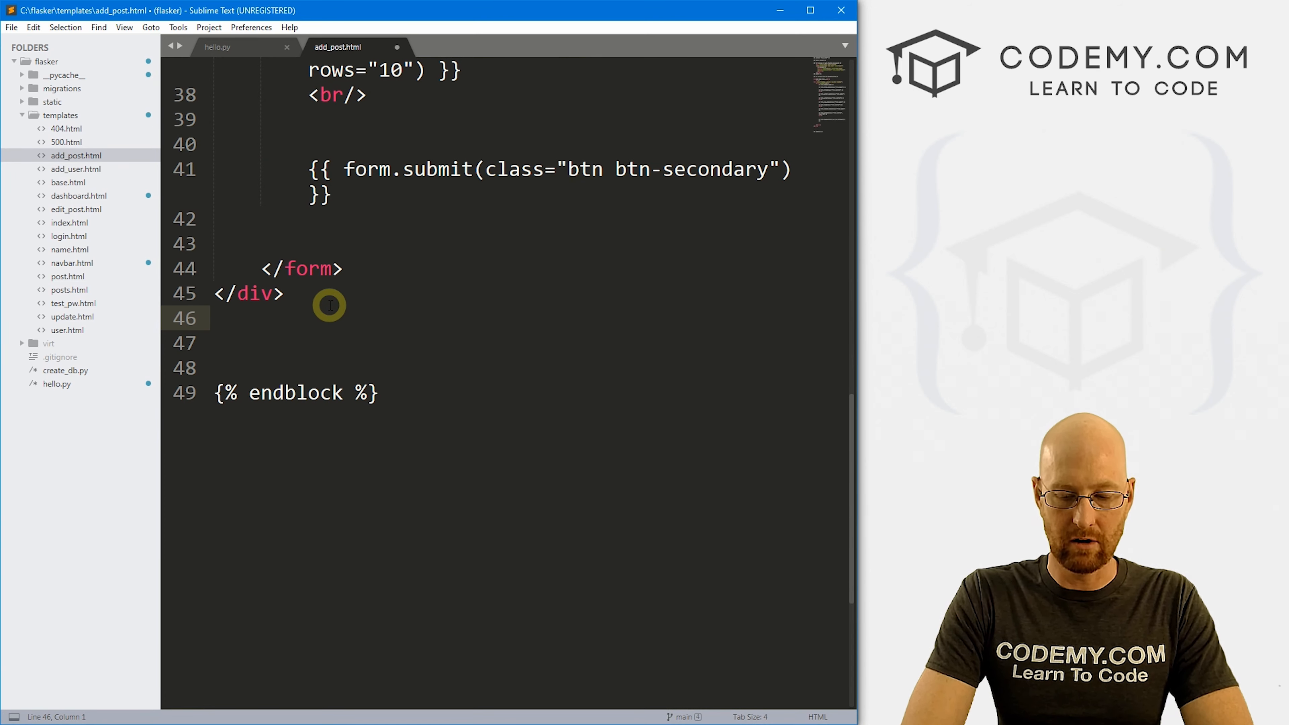
text({% el%})
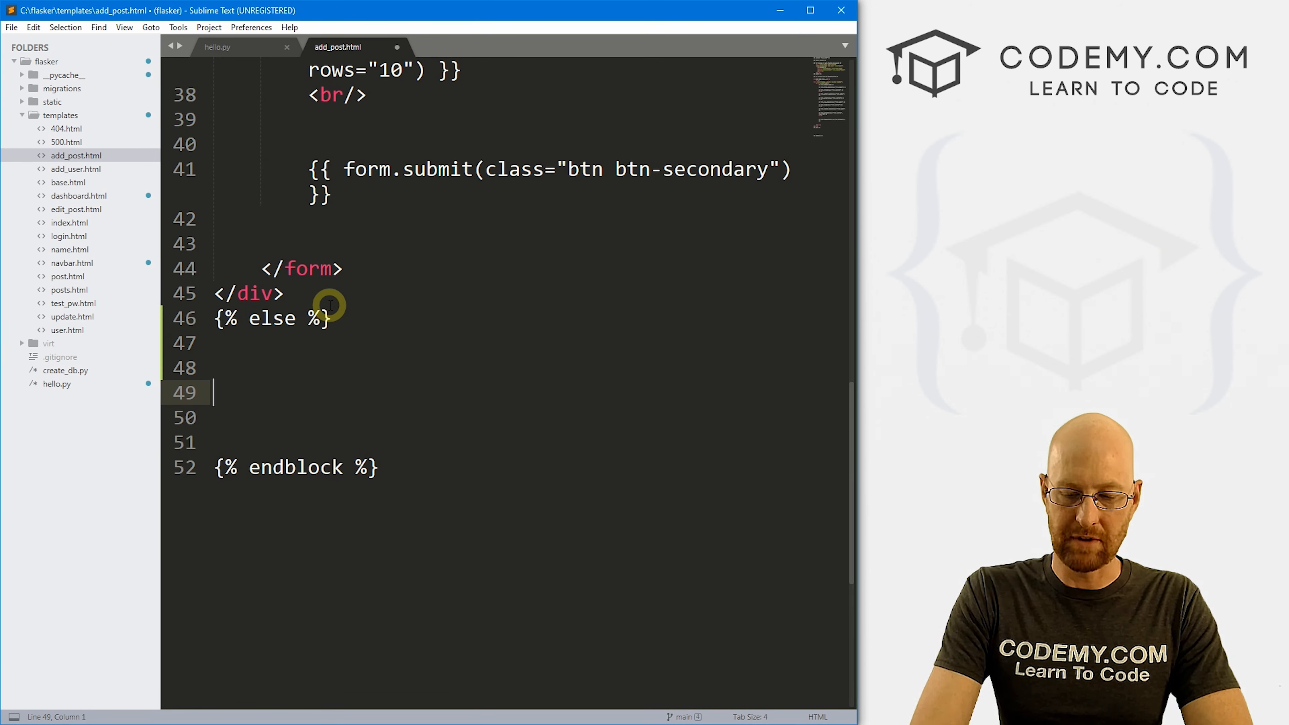
text({% endif %})
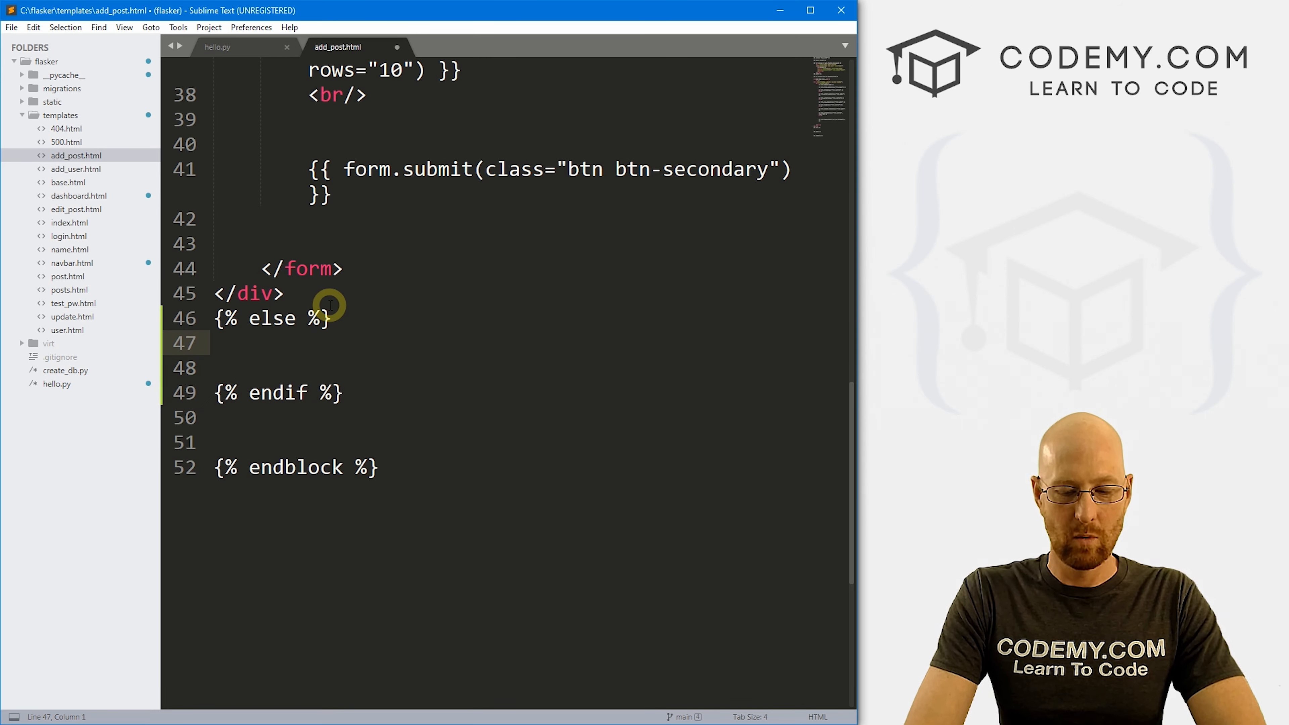
- Write the 'Must Be Logged In...' h2 and 'Sorry, You must be logged in to access this page!' paragraph
text(<h2>)
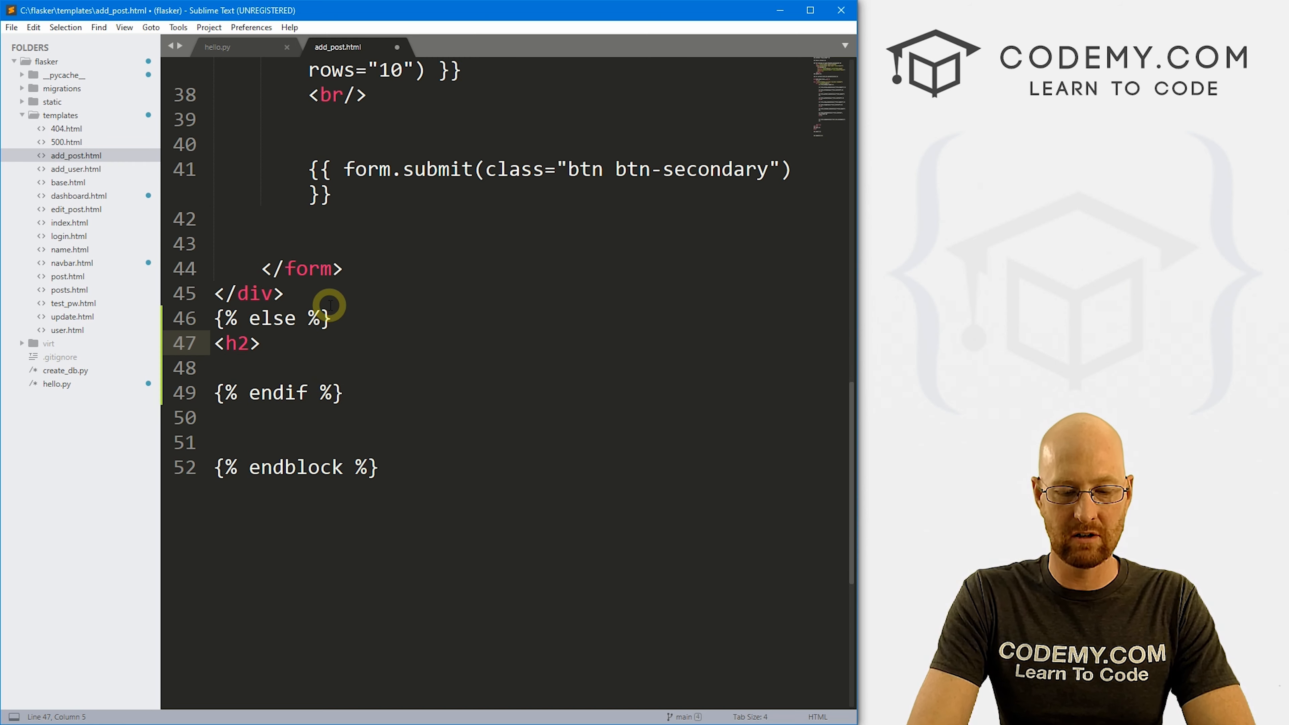
text(Must Be)
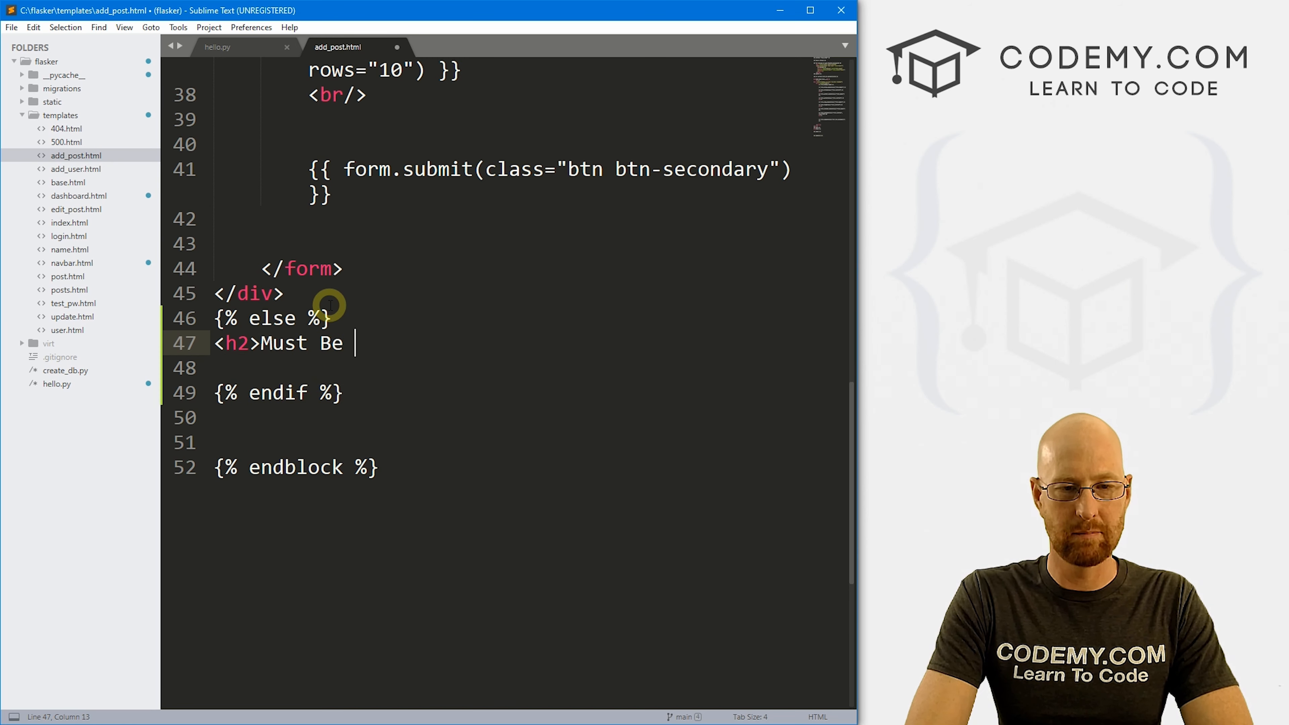
text(Logged In...)
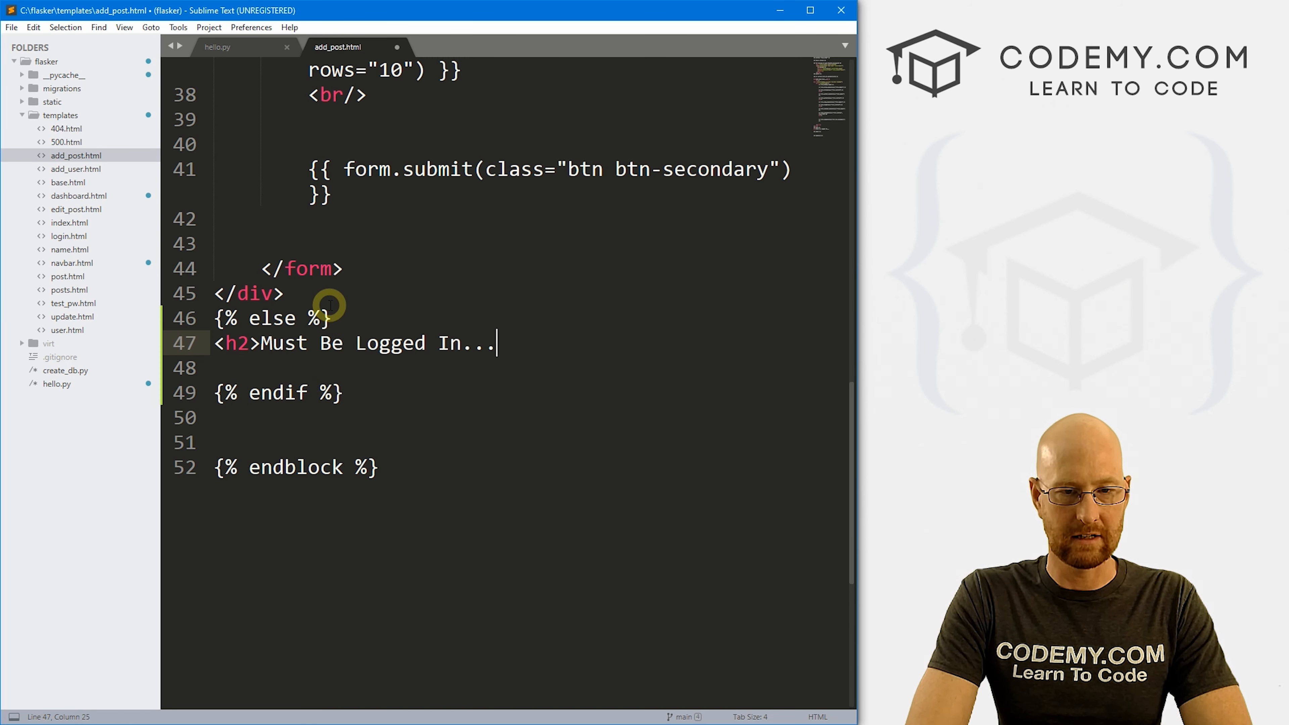
text(</h2>)
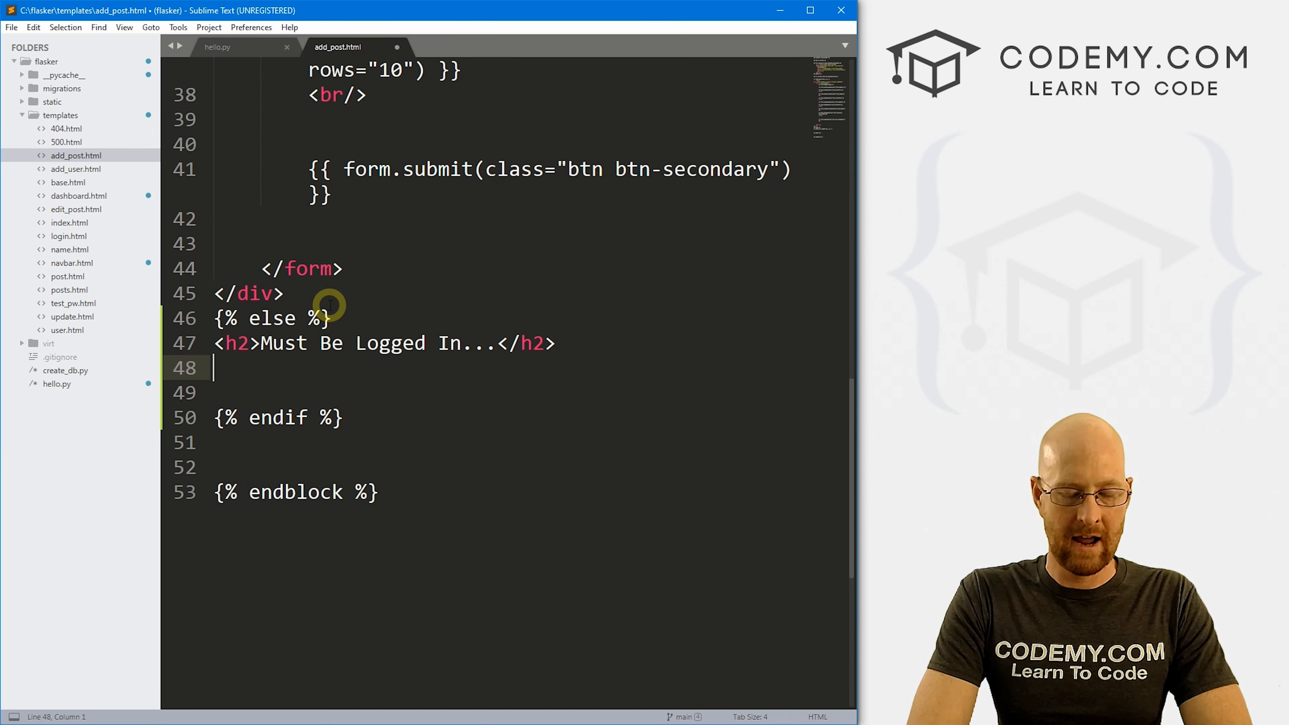
text(<p>So)
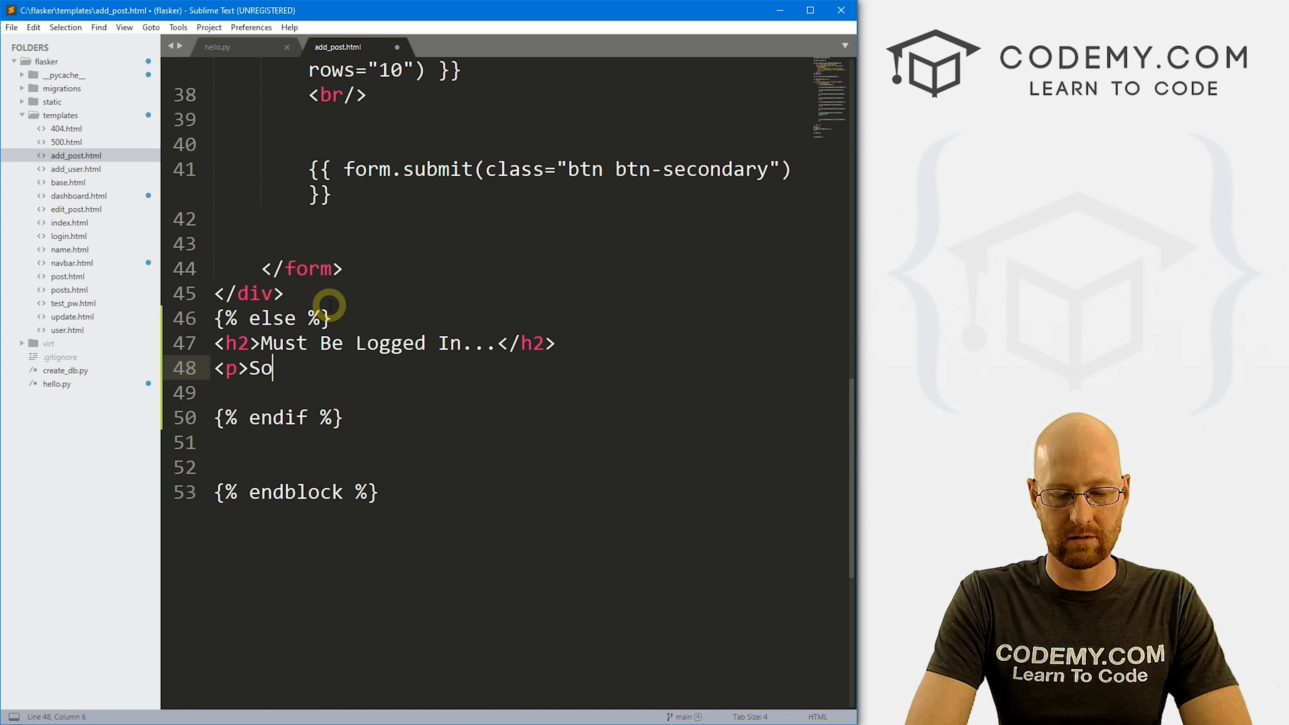
text(rry, You must be)
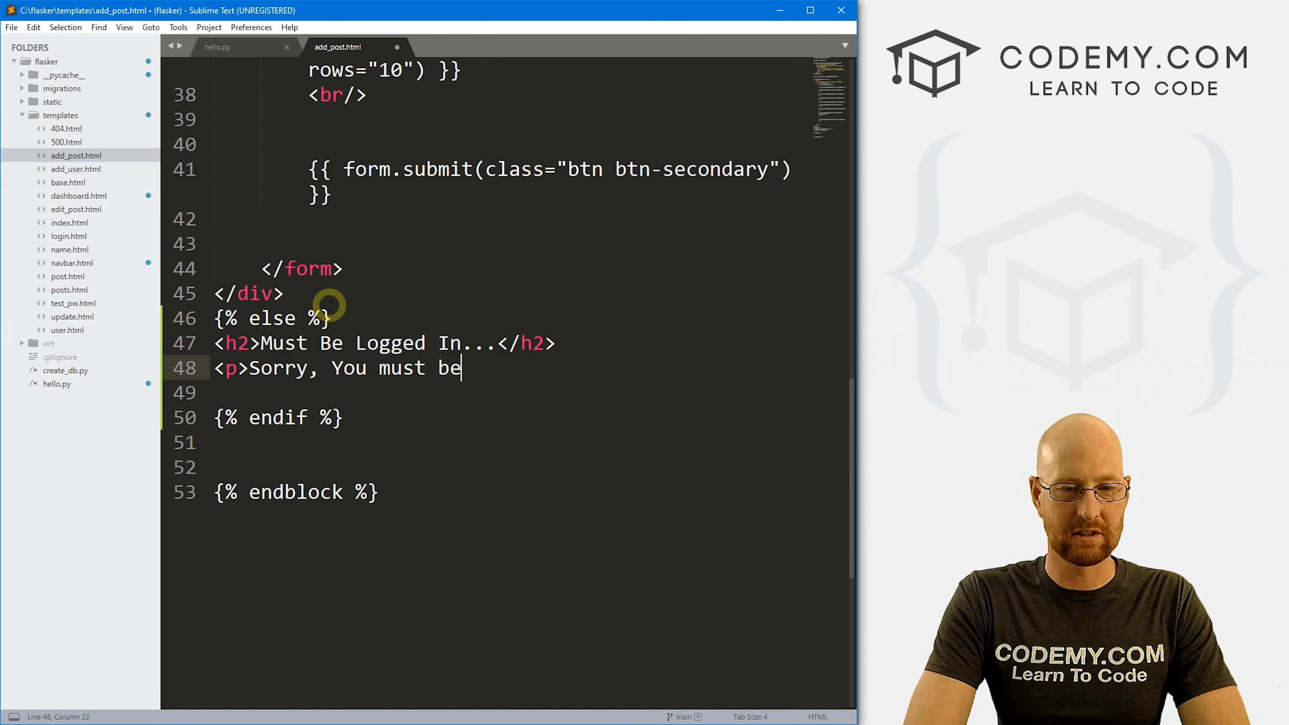
text(logged in to a)
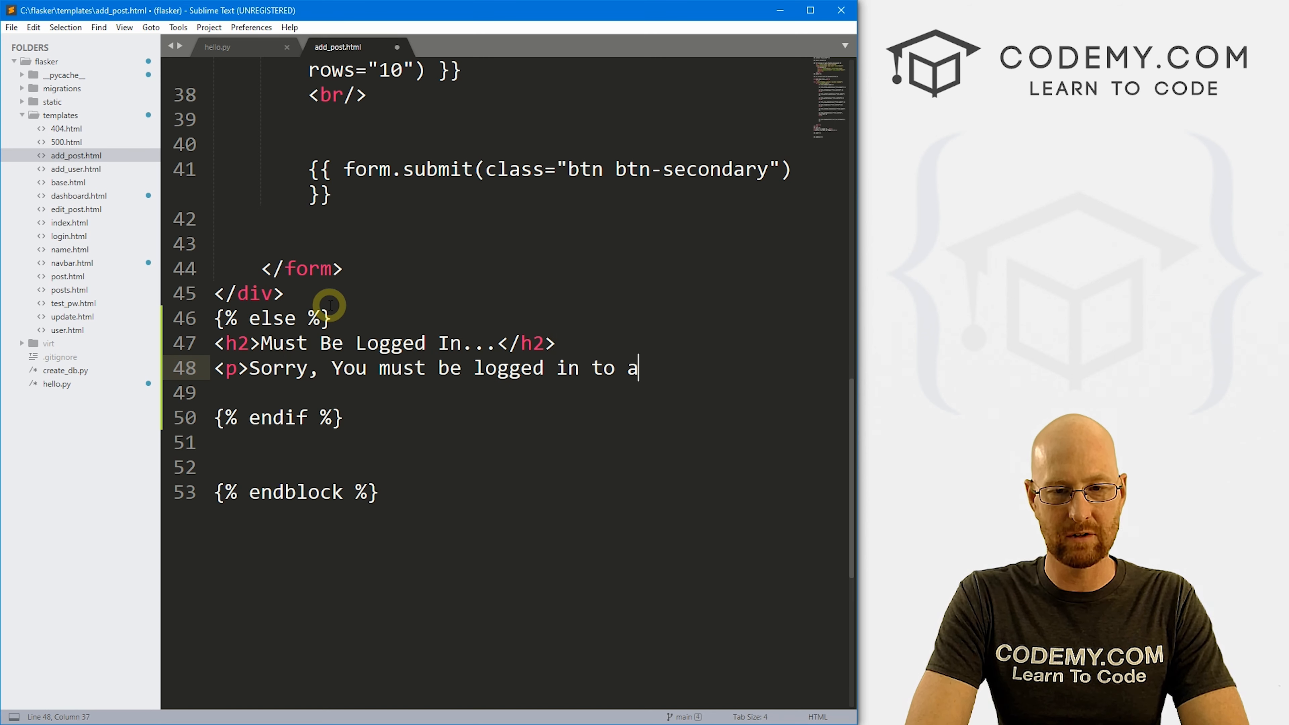
text(ccess this page)
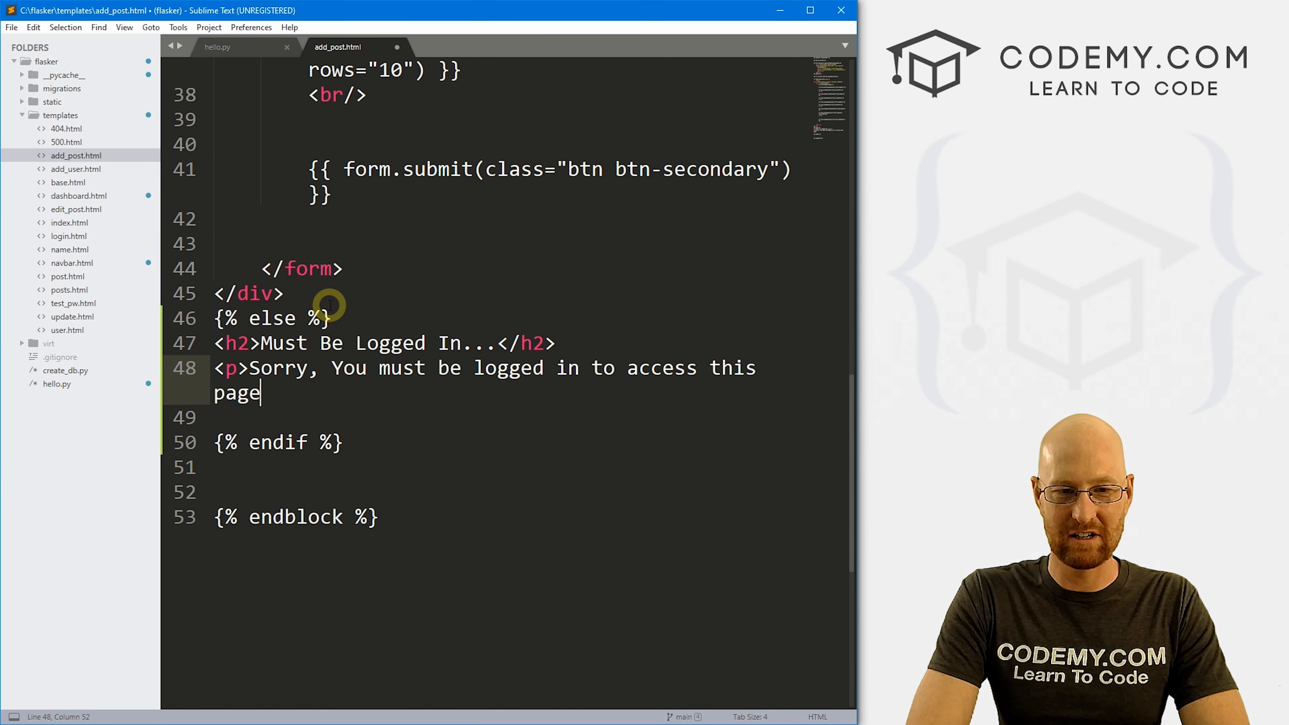
text(!</p>)
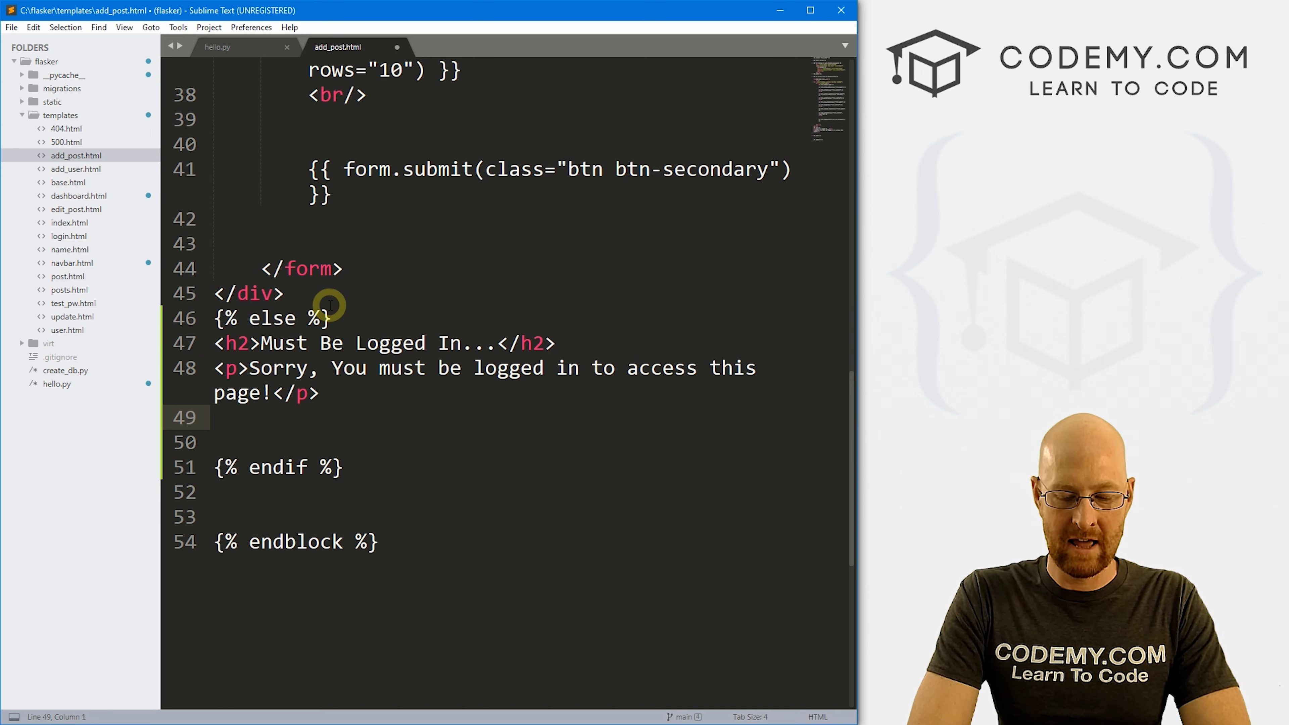
- Add a Login Here link whose href uses url_for('login')
text(<a href=")
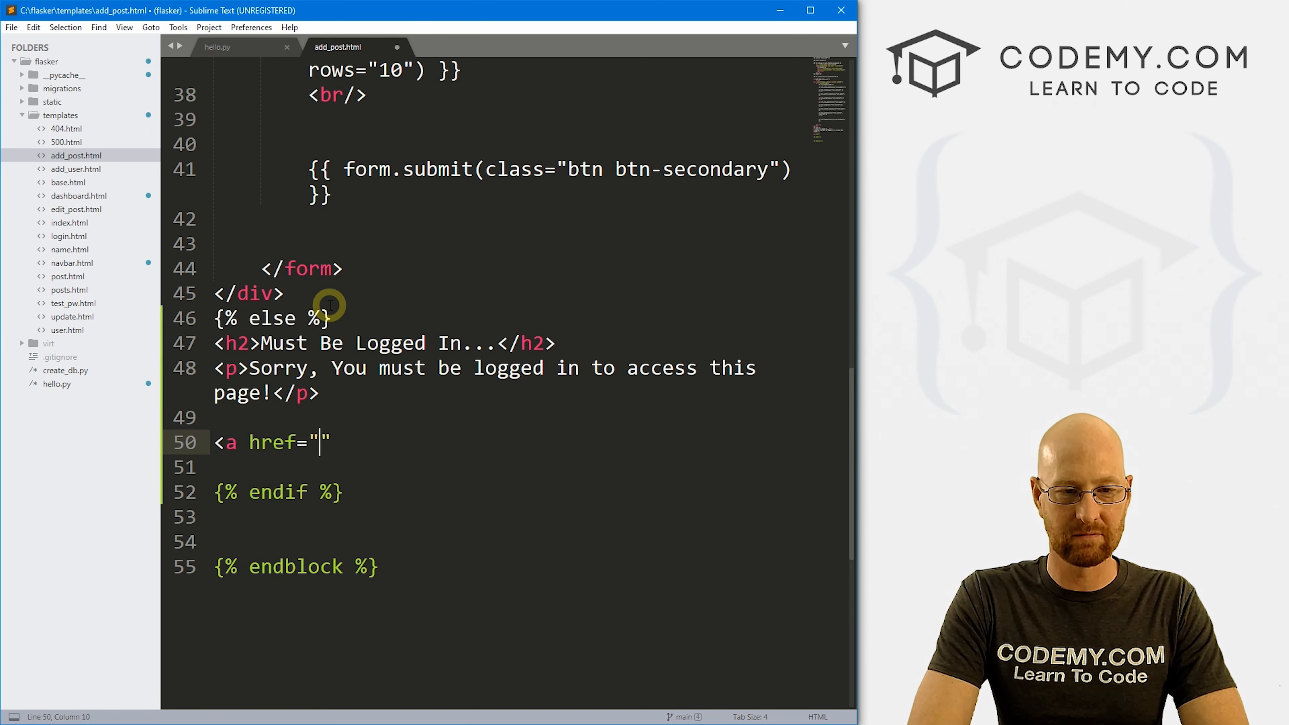
text(>L)
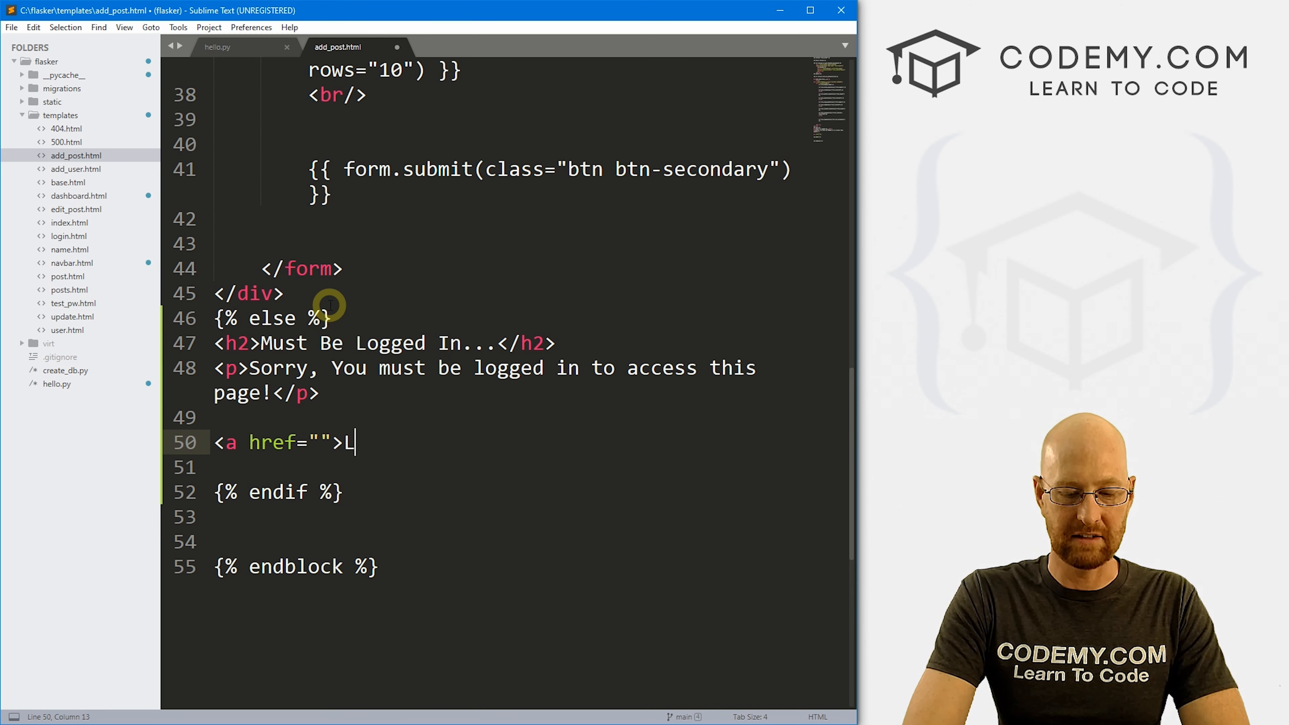
text(ogin Here</a>)
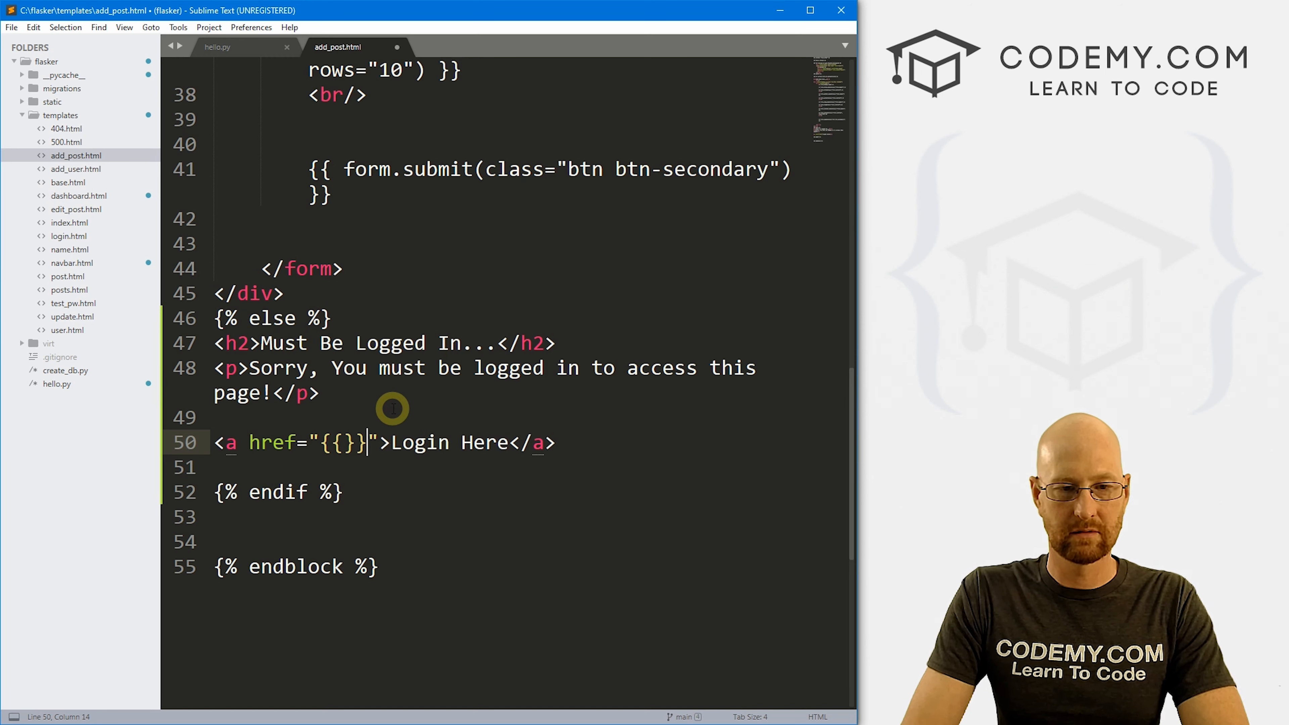
text(url_)
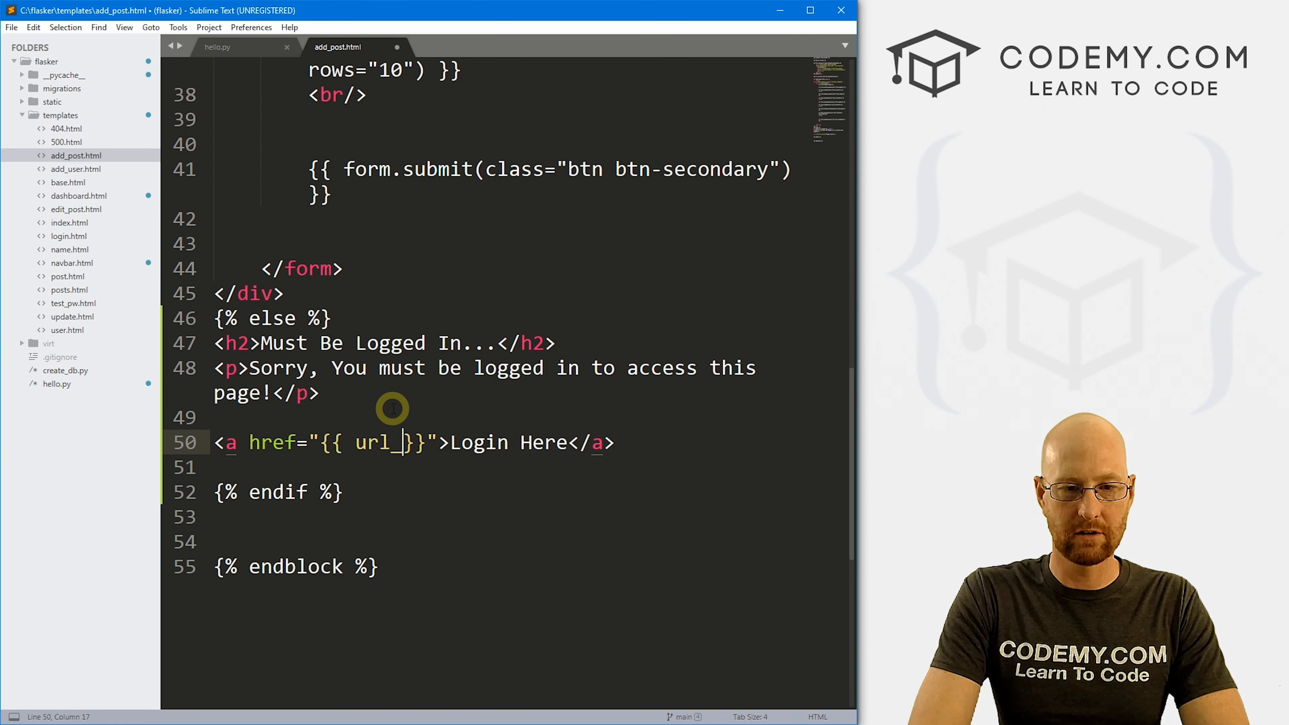
text(_for('log)
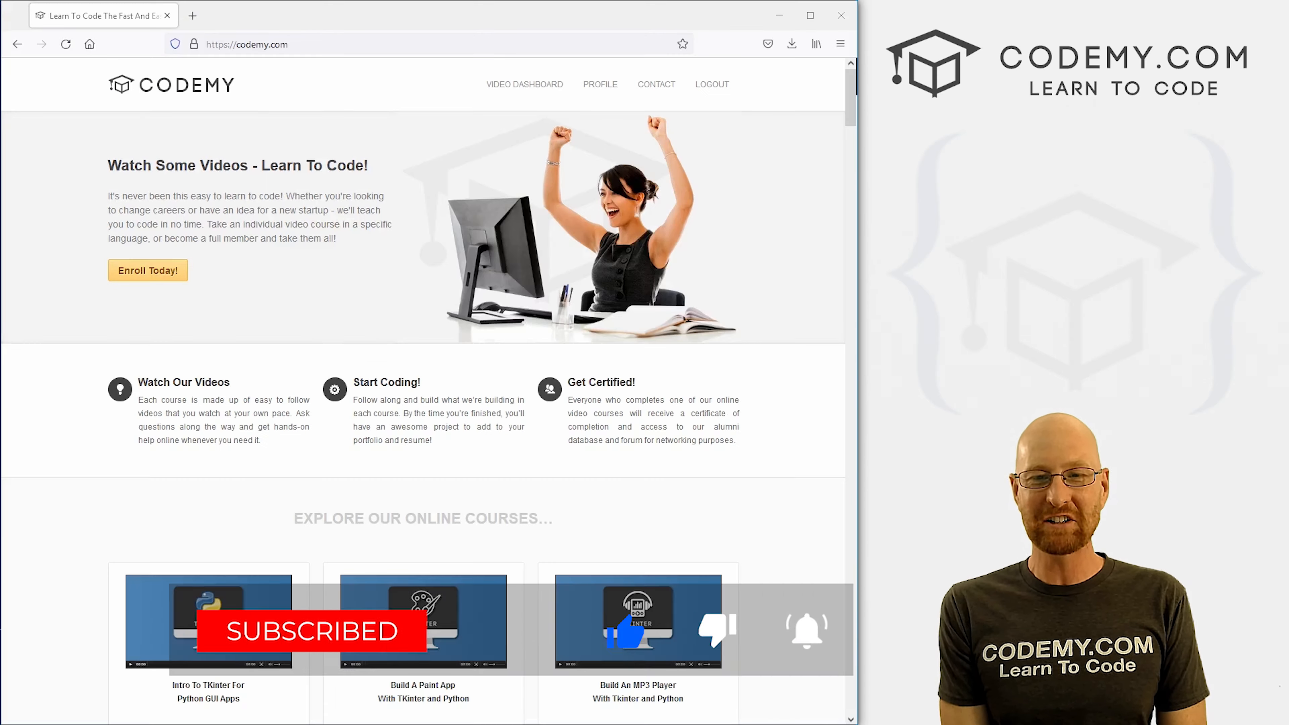
scroll(down, 3)
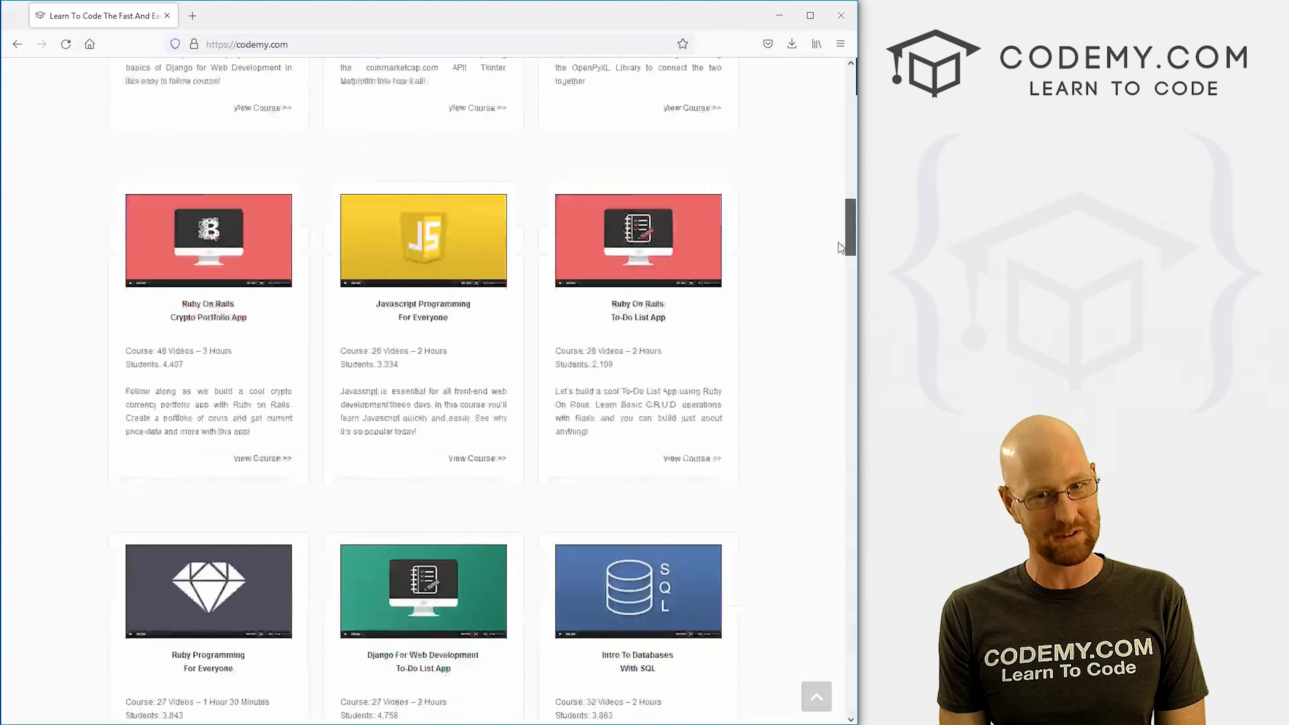
scroll(down, 3)
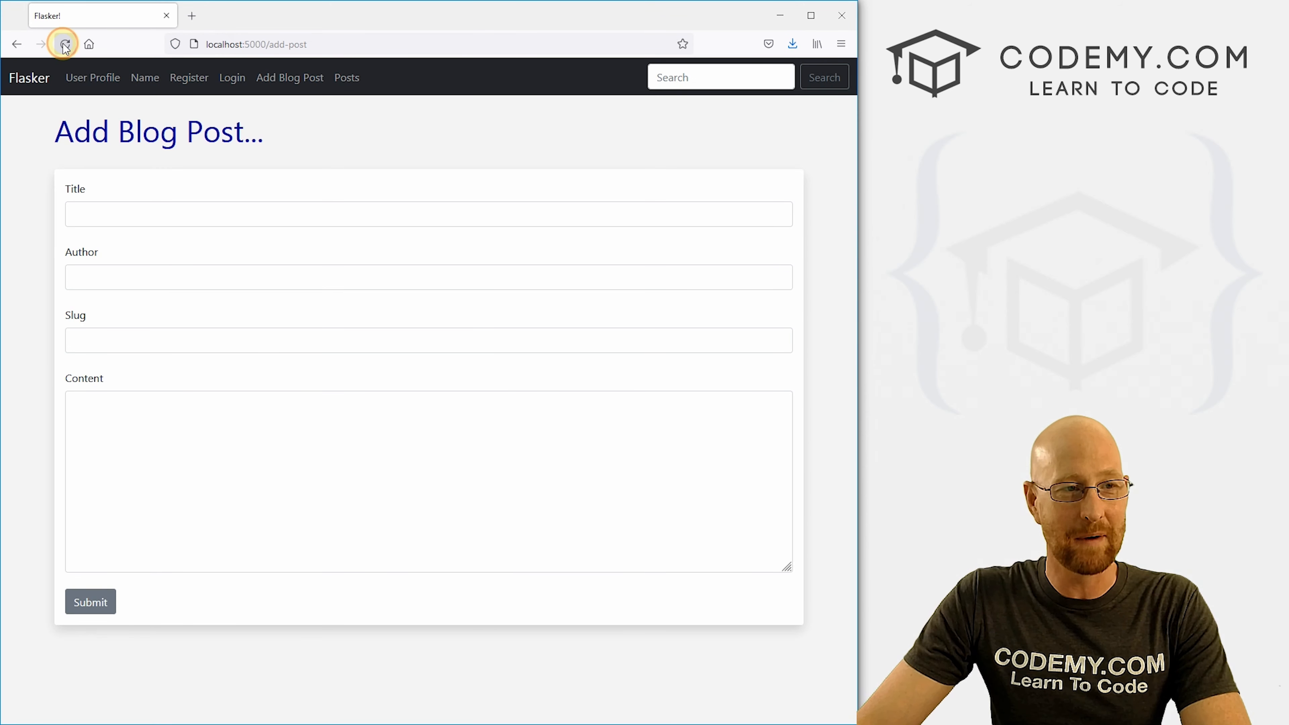
- Reload add-post to see the Must Be Logged In notice, follow Login Here and log in
click(65, 44)
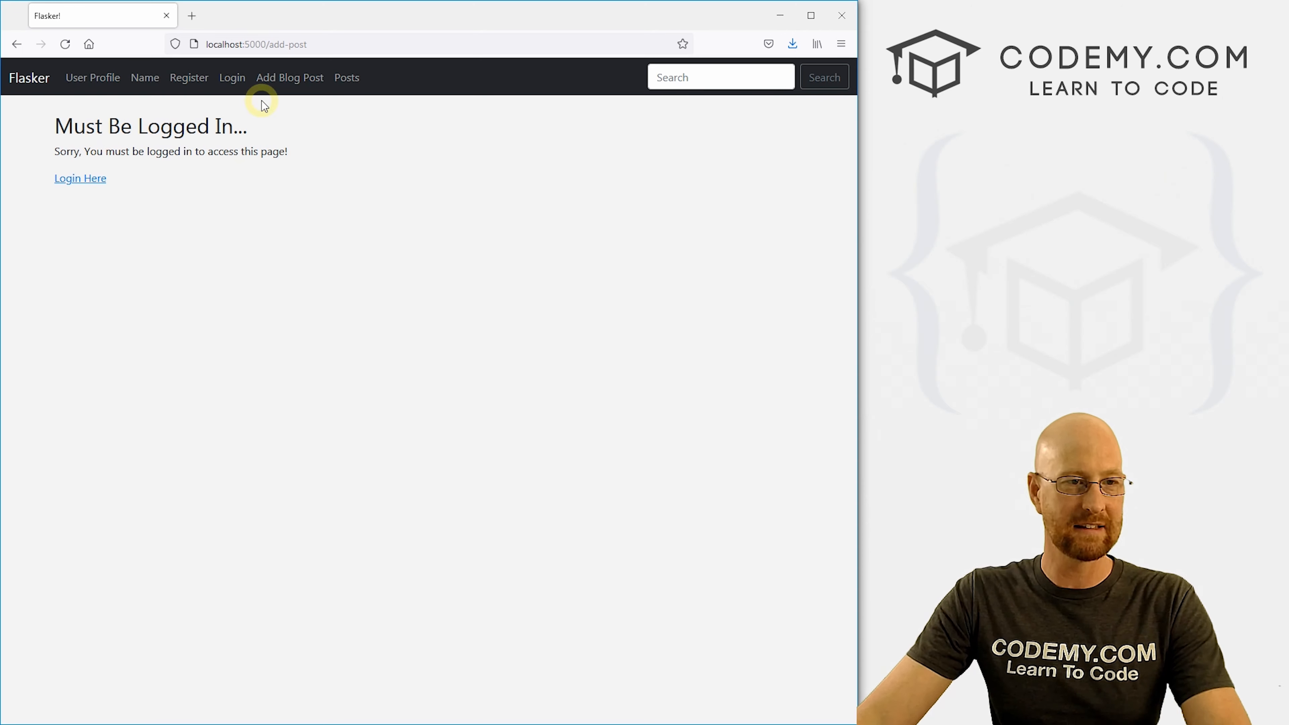
click(79, 178)
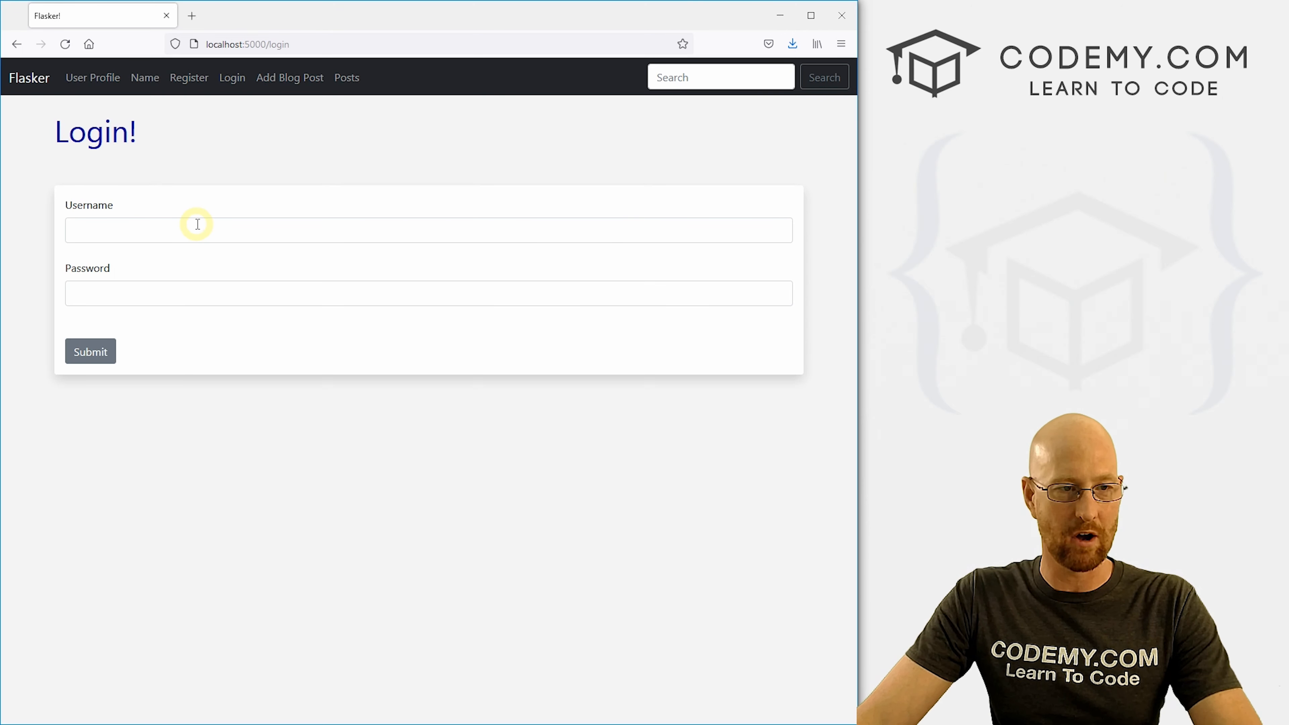
text(••)
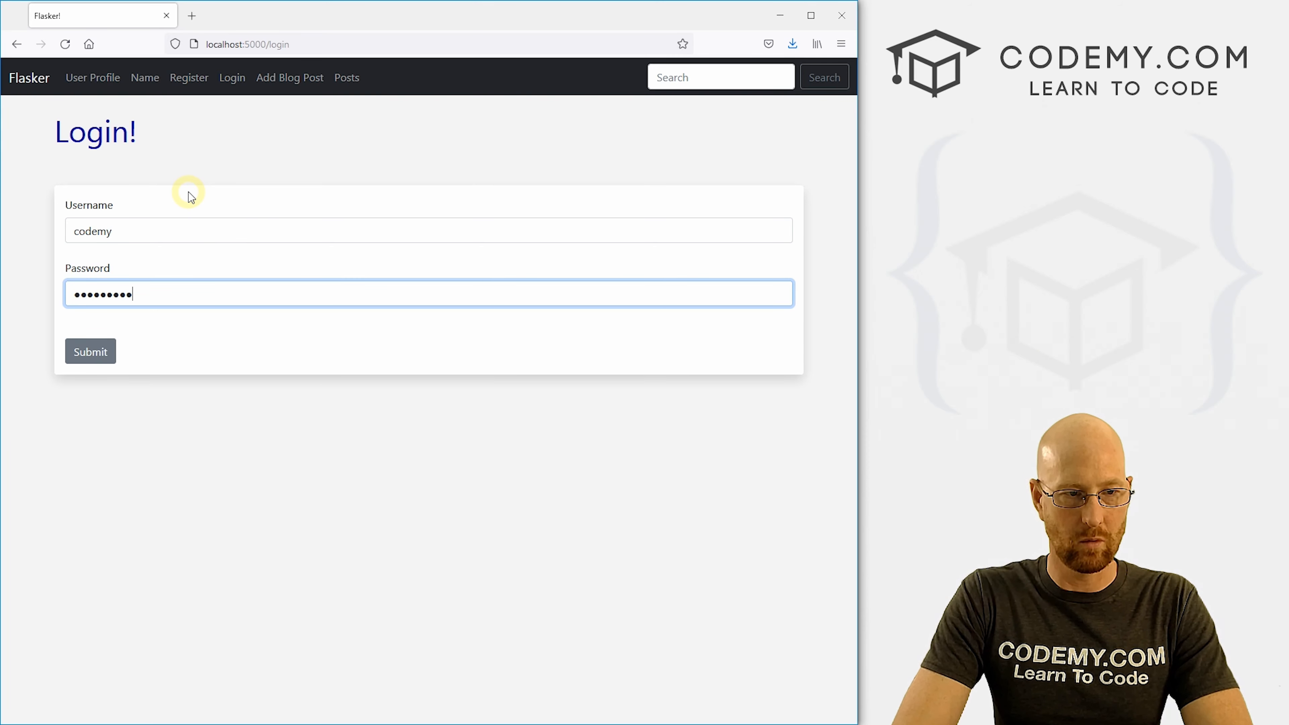
click(89, 351)
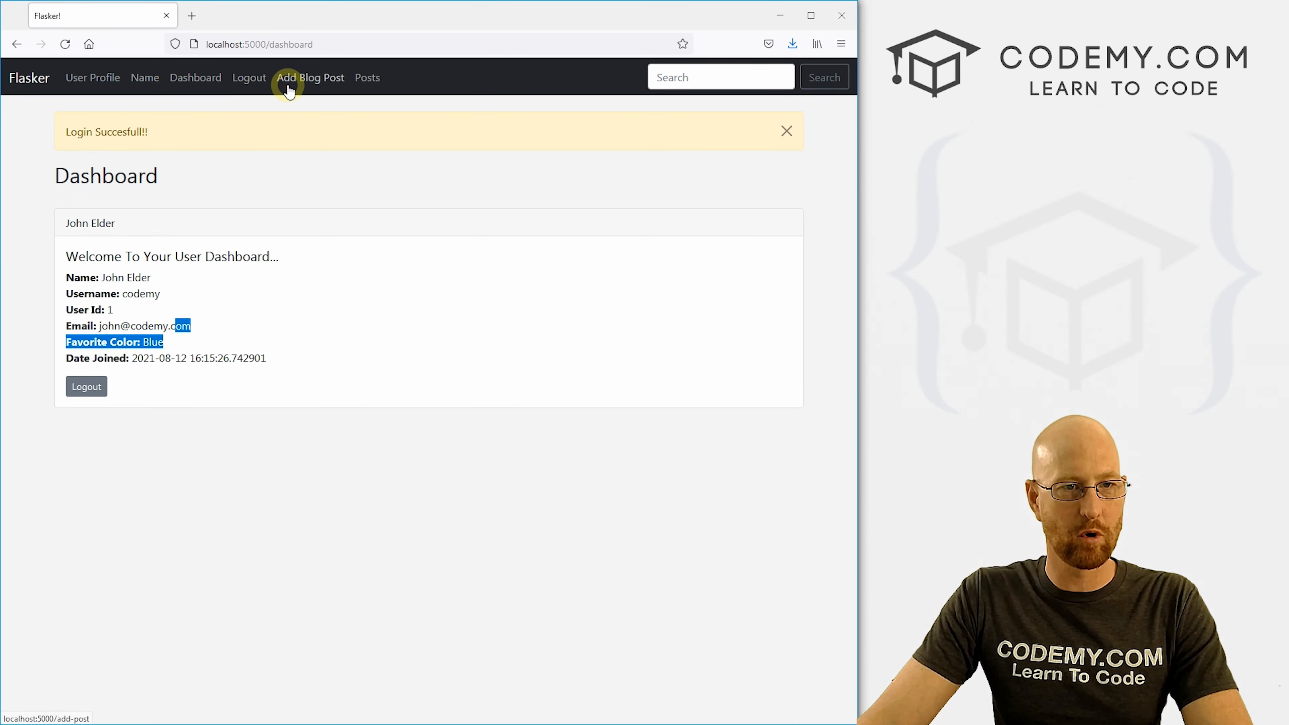
- View the post form logged in, log out, and highlight the please-log-in notice on editing a post
click(311, 77)
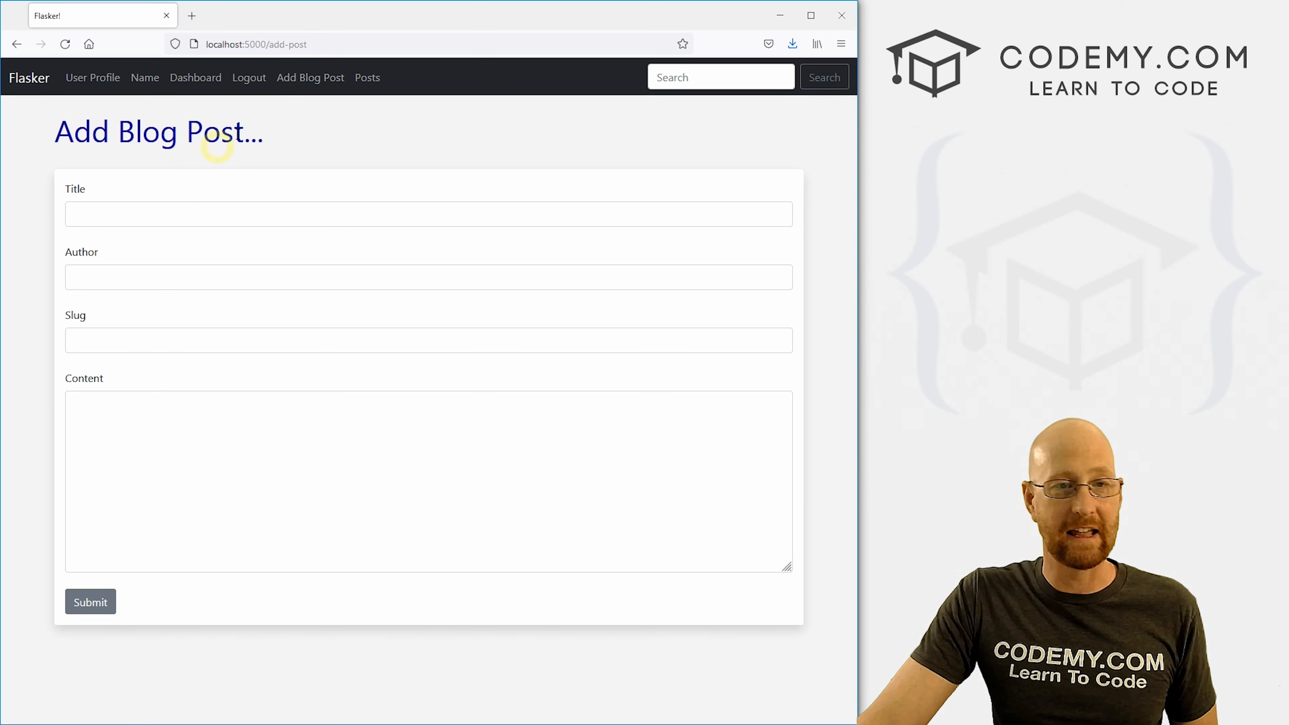
click(367, 77)
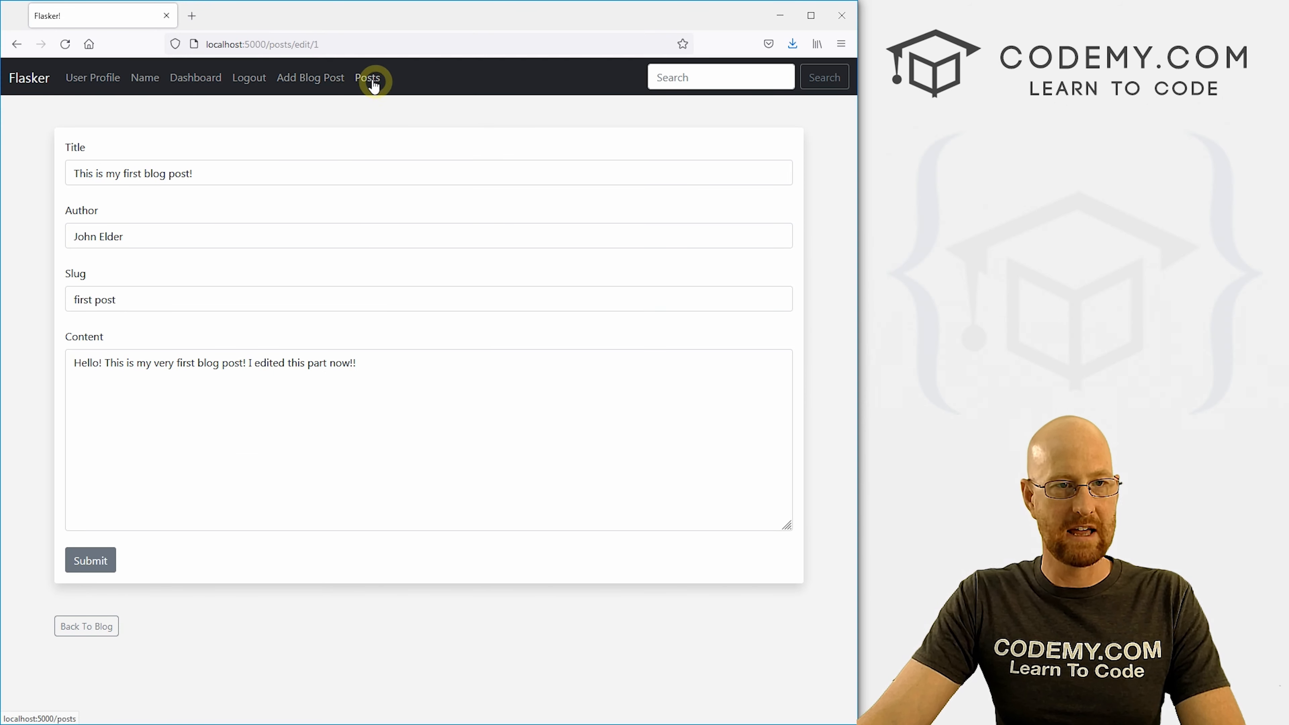
click(249, 77)
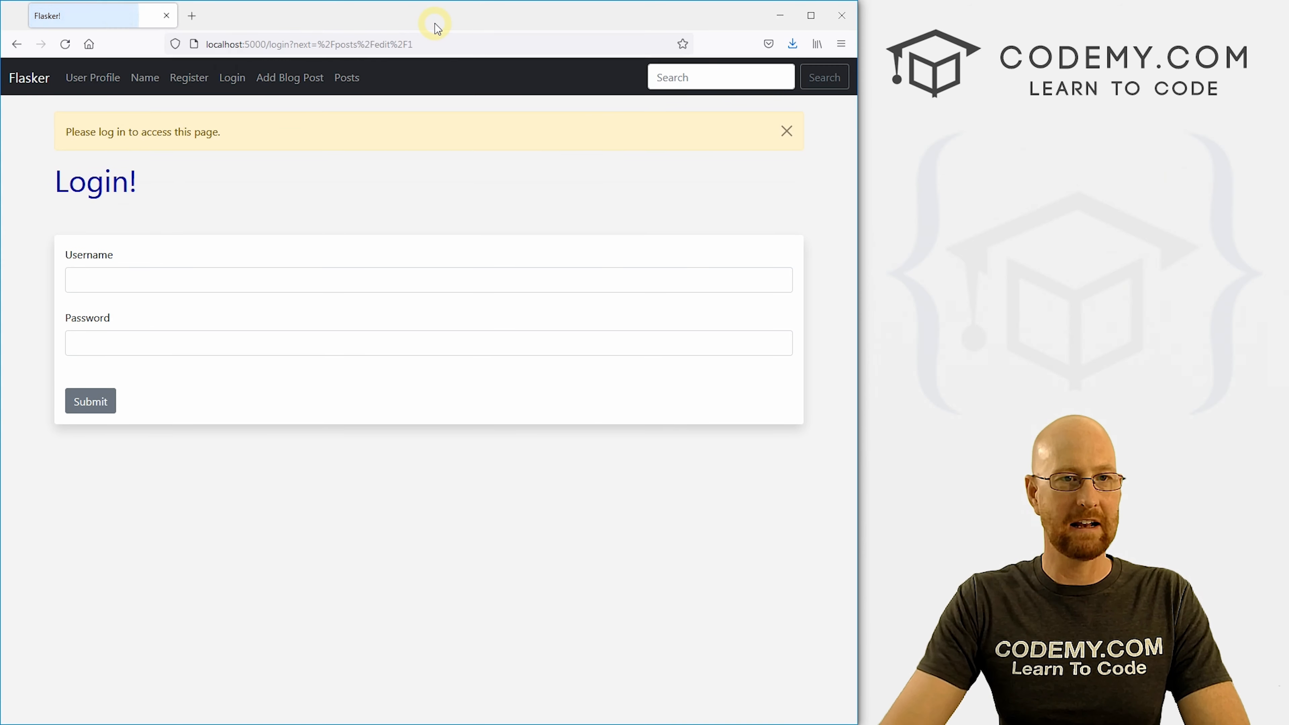
drag(92, 132, 222, 132)
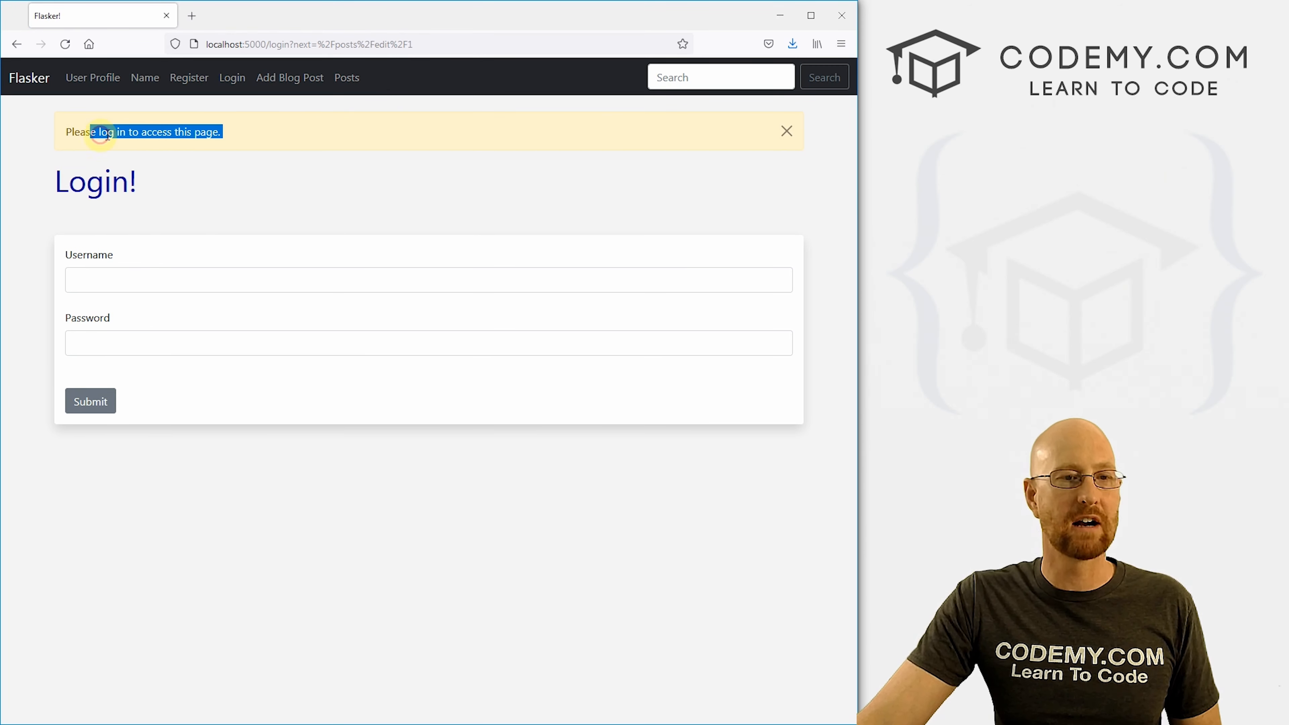
click(785, 130)
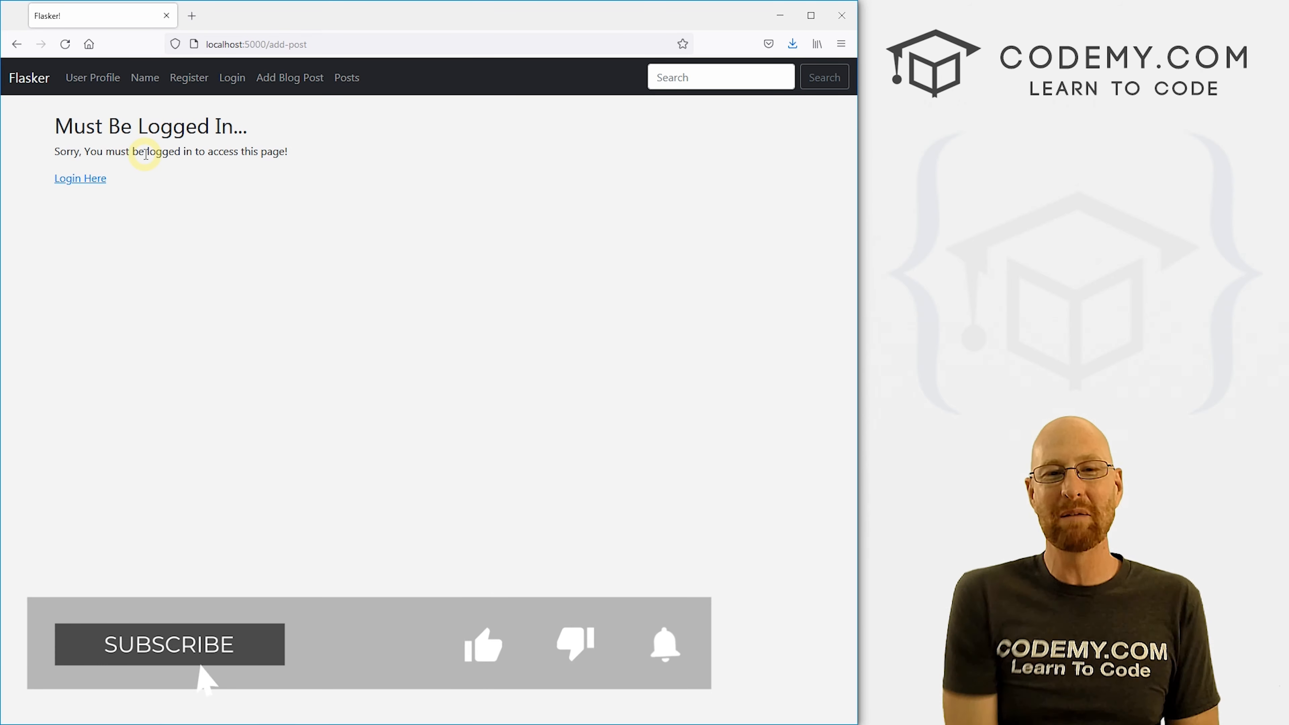
- View the add-post page logged out showing Must Be Logged In with its Login Here link
click(168, 644)
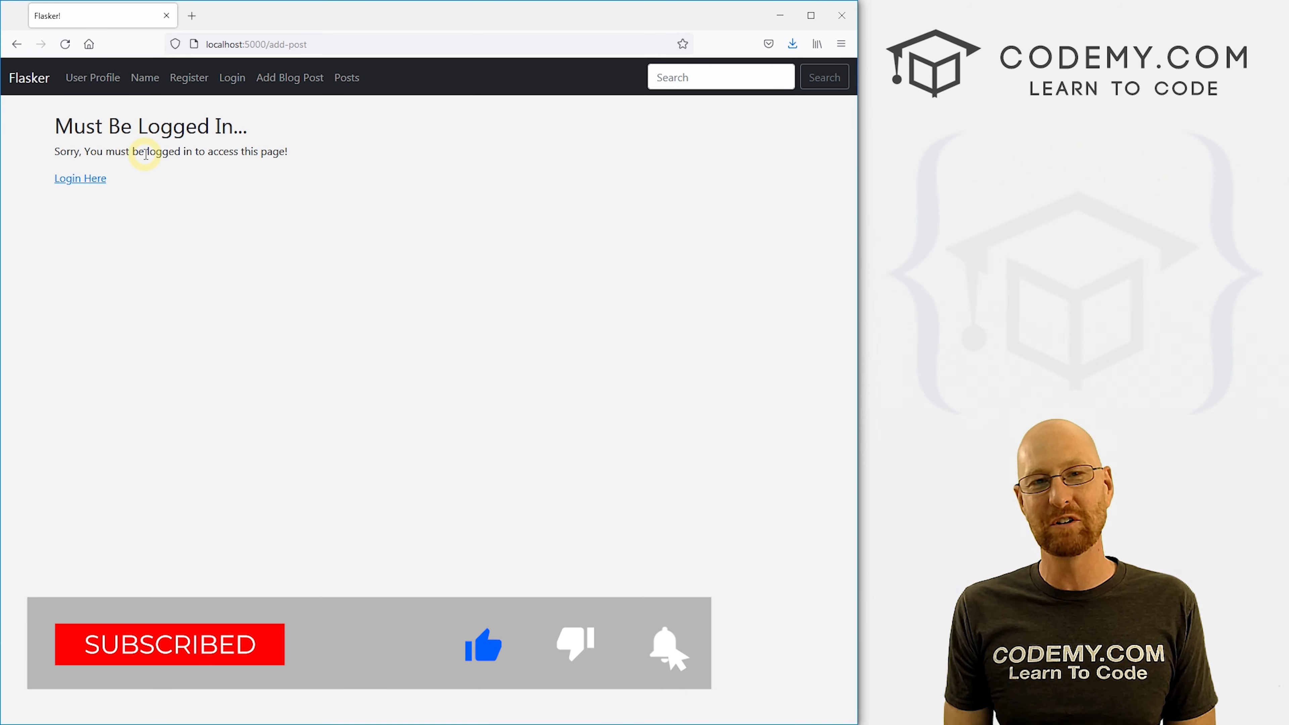